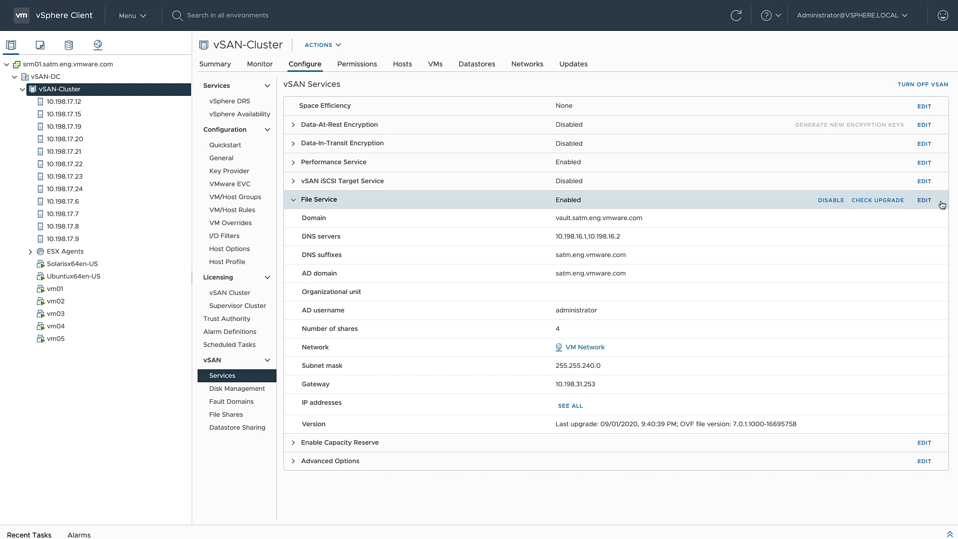
- Open the Edit File Service wizard for vSAN-Cluster at its Domain step
{"action": "left_click", "coordinate": [923, 199]}
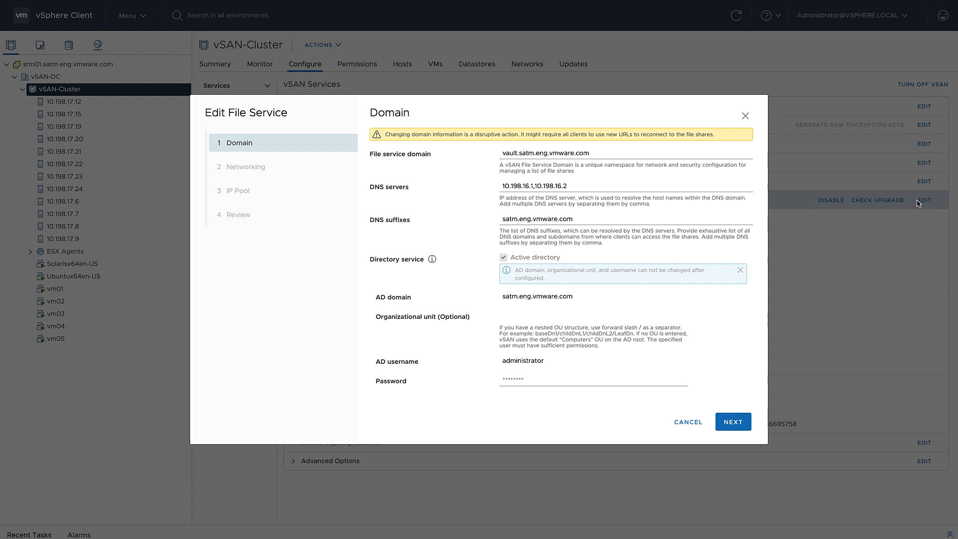
{"action": "mouse_move", "coordinate": [849, 289]}
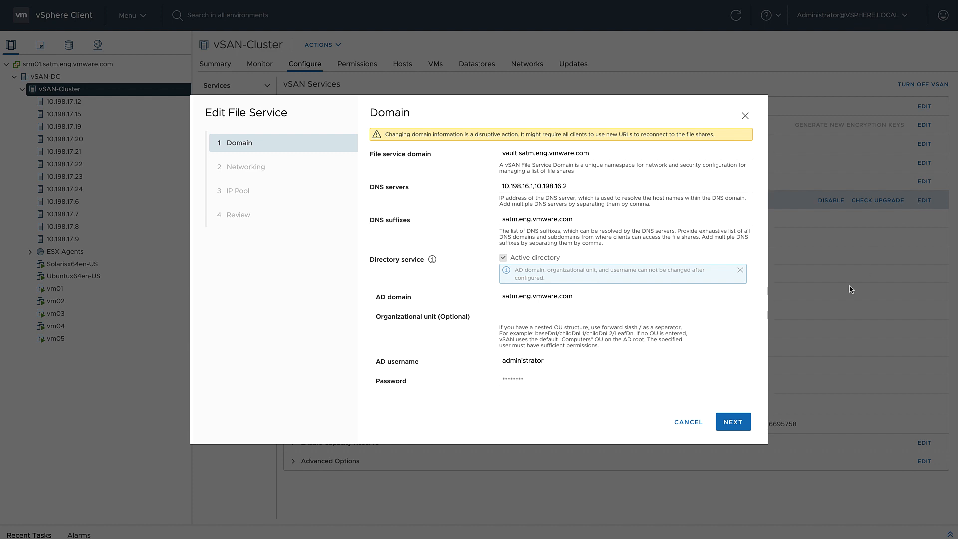
- Advance through Networking, IP Pool and Review unchanged, then finish the File Service wizard
{"action": "left_click", "coordinate": [733, 422]}
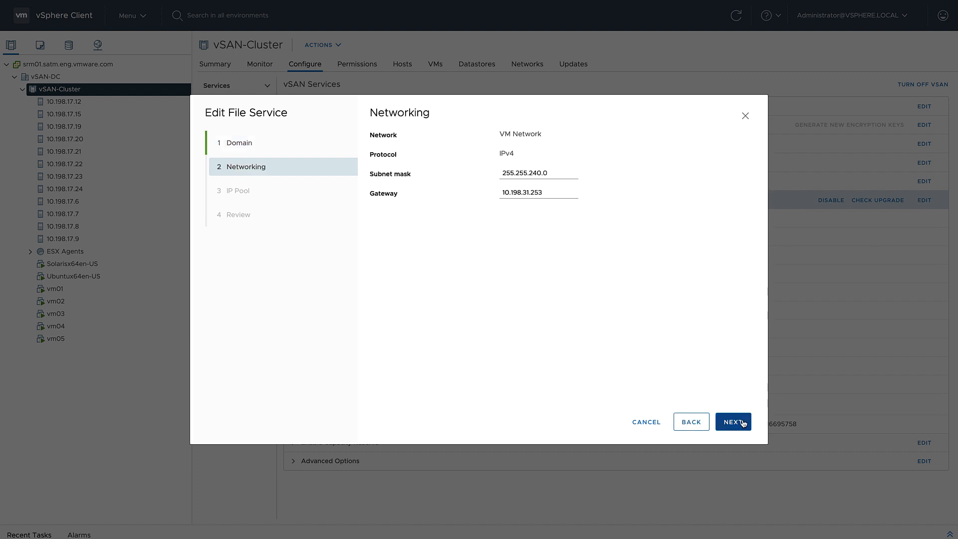
{"action": "left_click", "coordinate": [732, 422]}
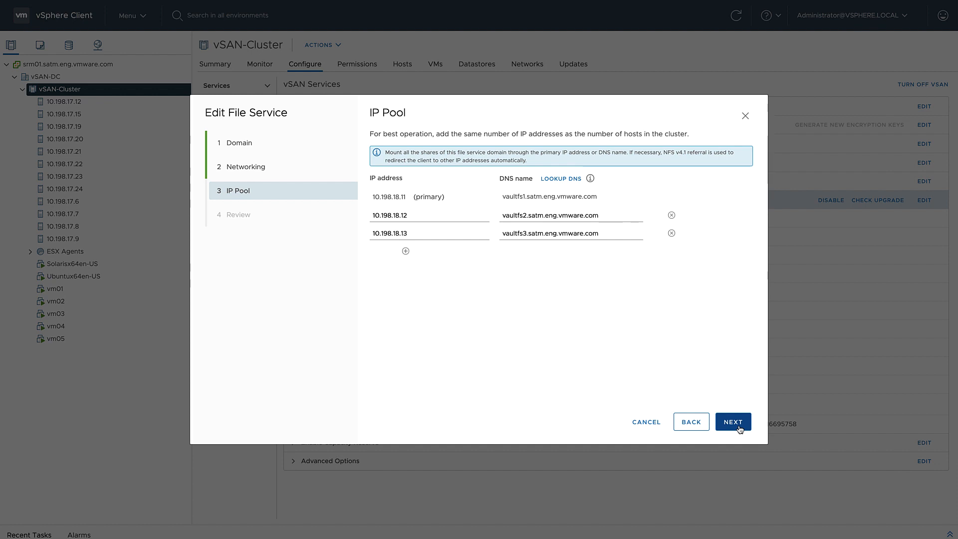
{"action": "left_click", "coordinate": [732, 421]}
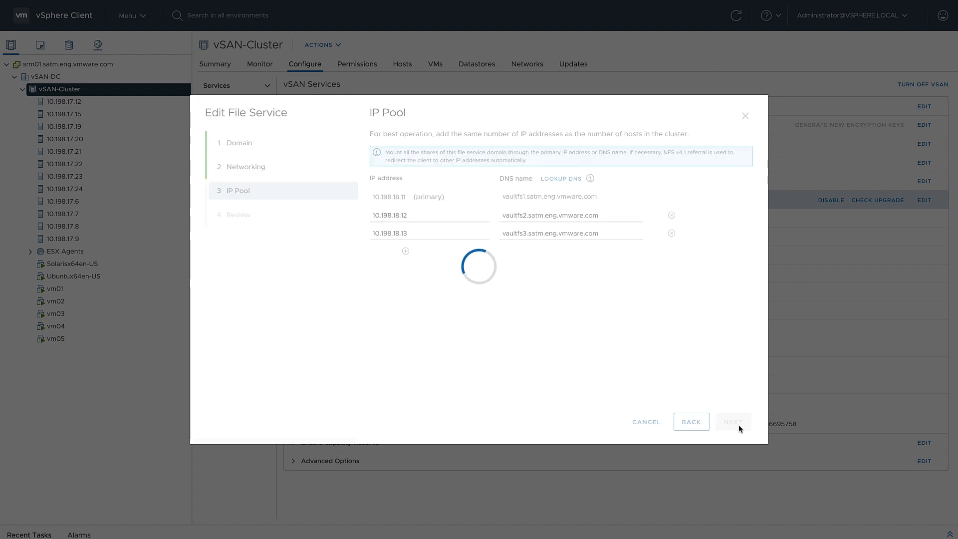
{"action": "left_click", "coordinate": [731, 421]}
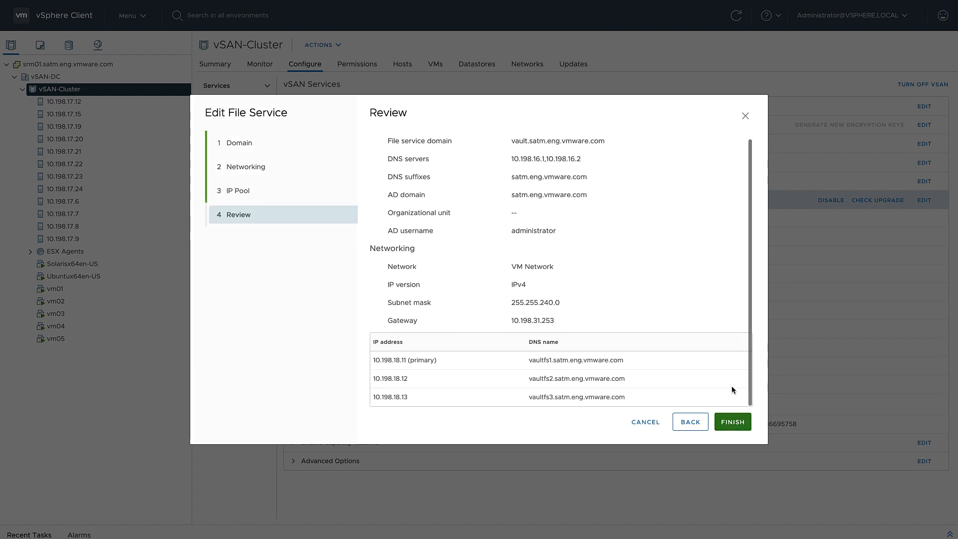
{"action": "left_click", "coordinate": [732, 422]}
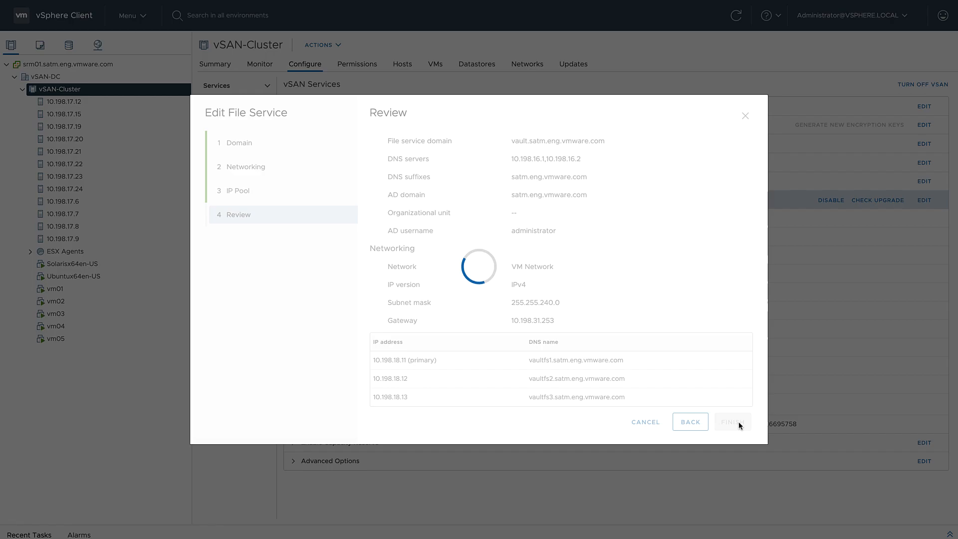
{"action": "left_click", "coordinate": [731, 422]}
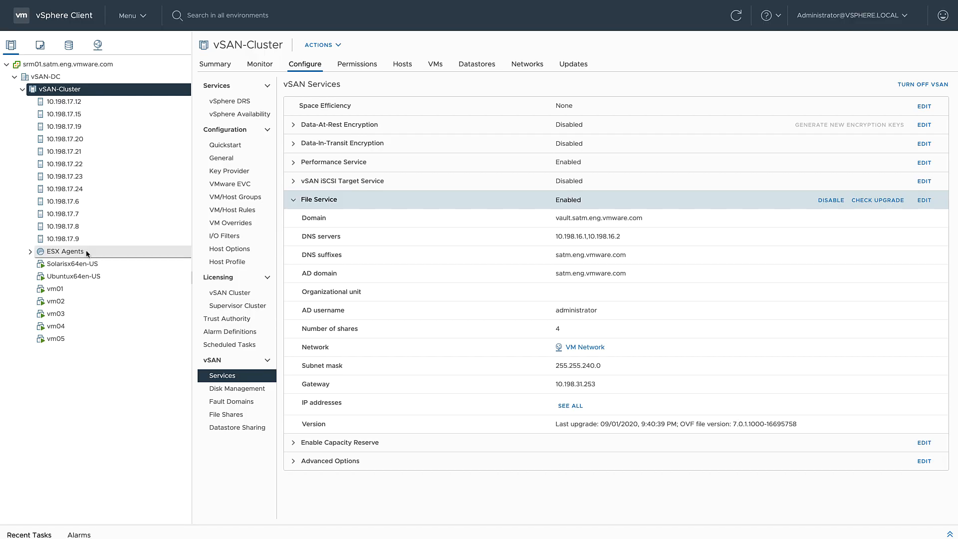
{"action": "left_click", "coordinate": [30, 251]}
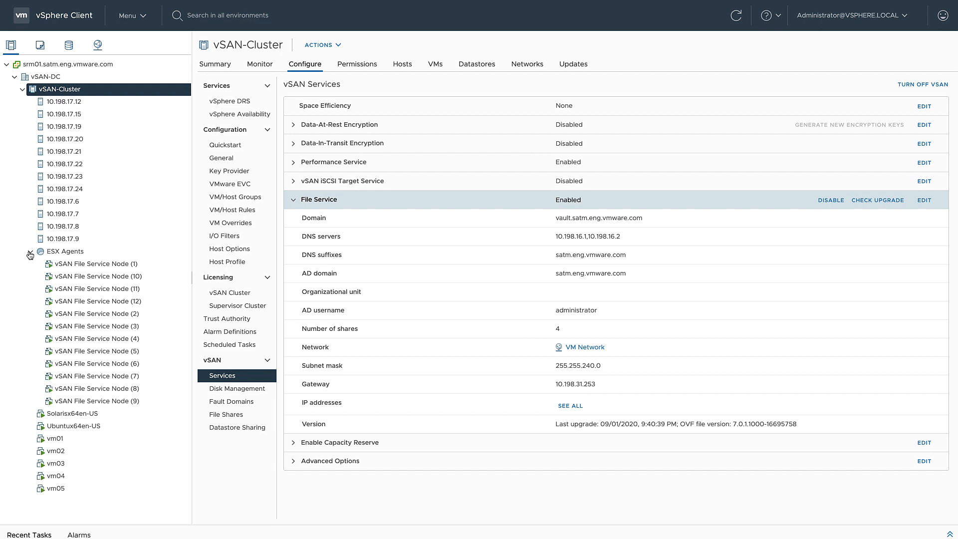
{"action": "left_click", "coordinate": [30, 251]}
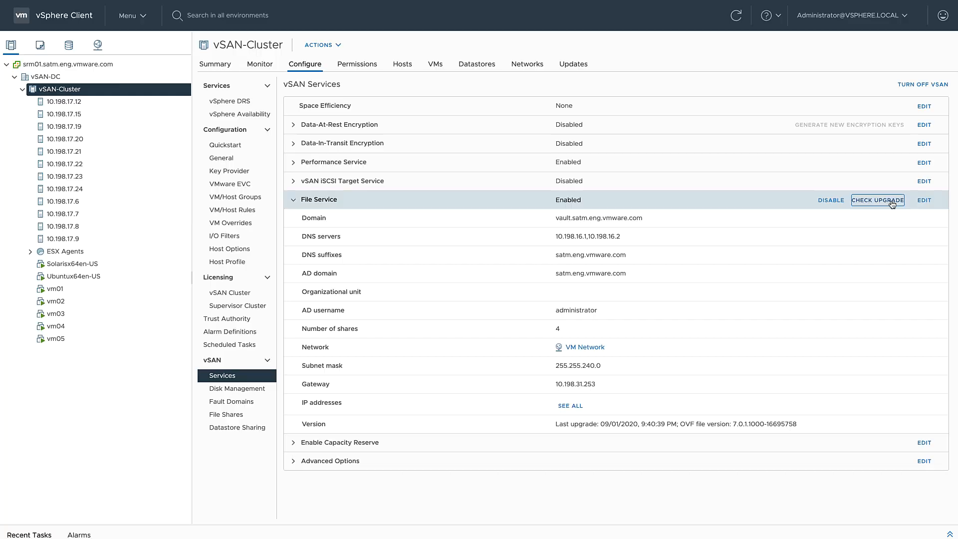
- Check for an upgrade and start the automatic file service upgrade with the OVF certificate trusted
{"action": "left_click", "coordinate": [876, 199]}
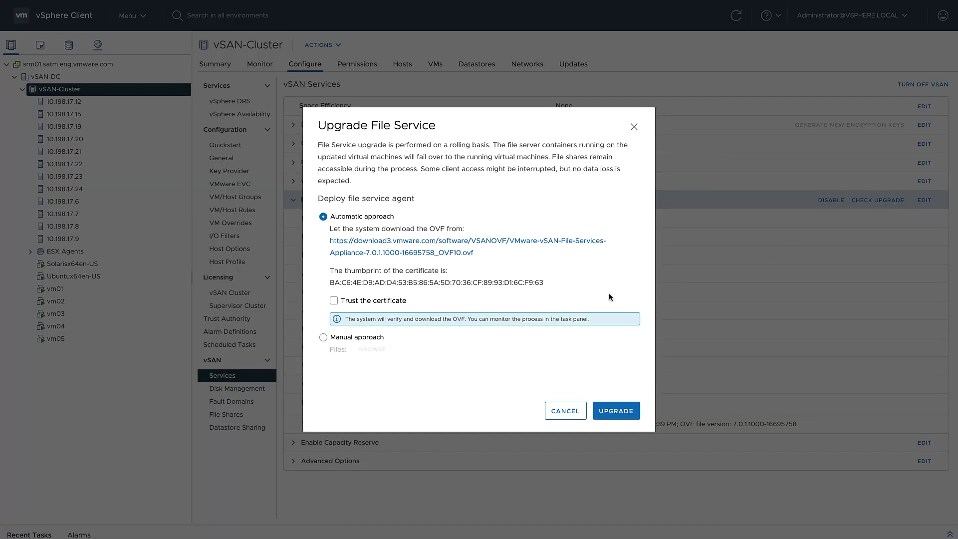
{"action": "left_click", "coordinate": [334, 300]}
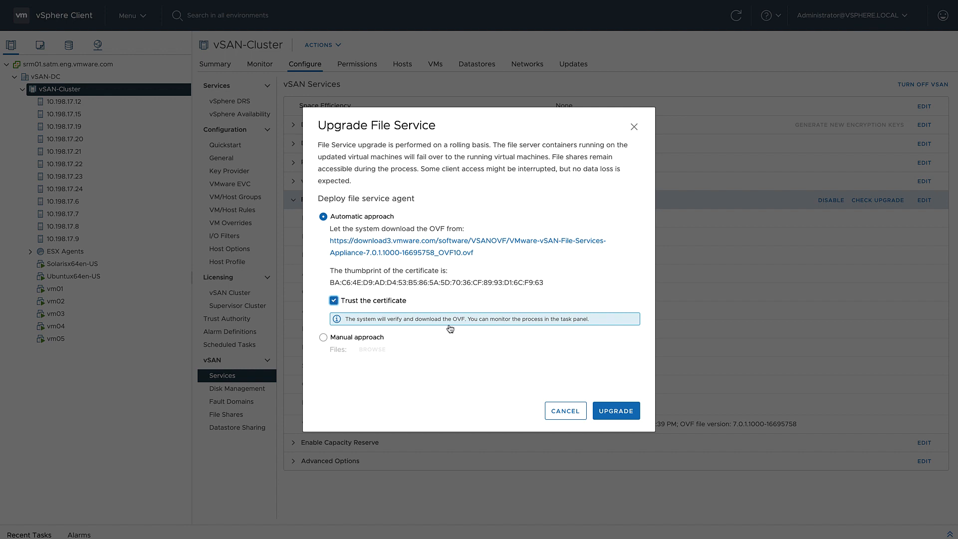
{"action": "left_click", "coordinate": [615, 410]}
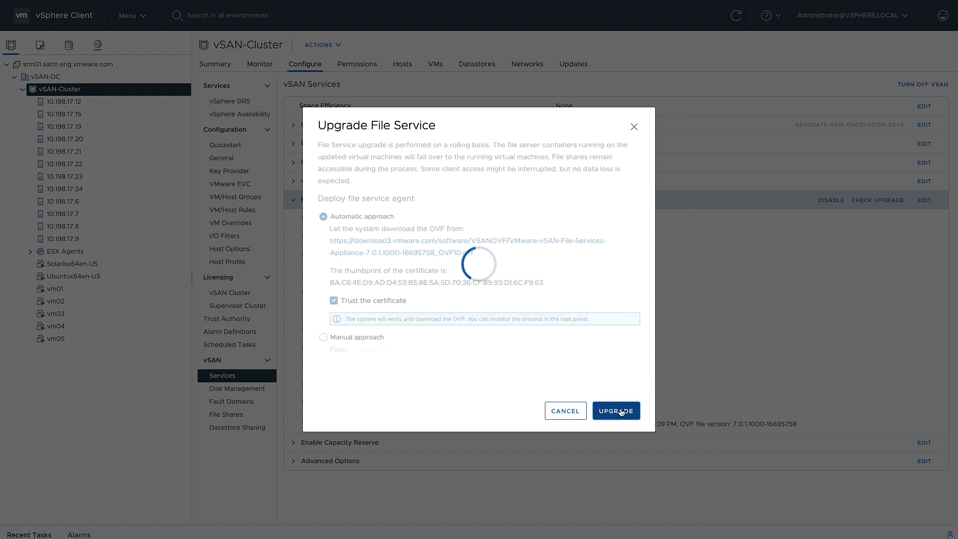
{"action": "left_click", "coordinate": [615, 410]}
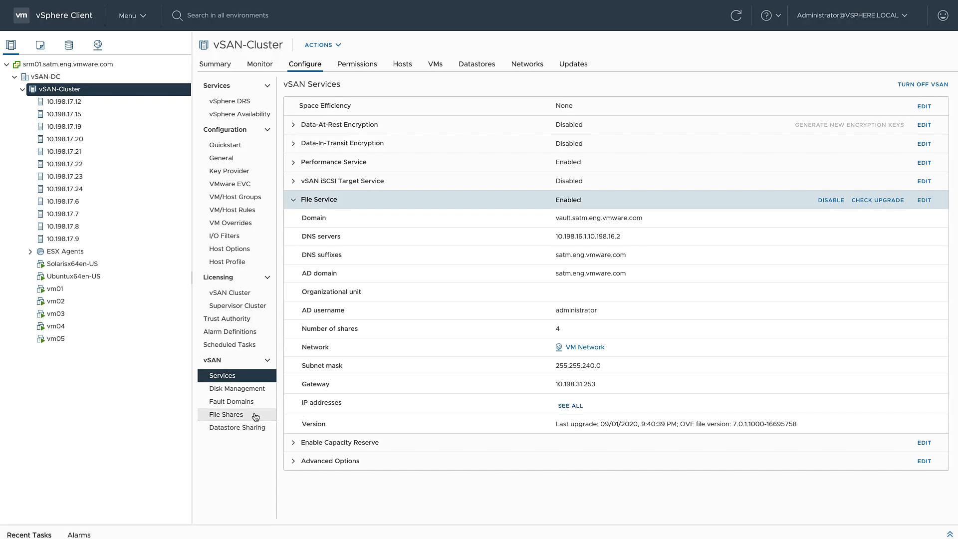
- Show vSAN-Cluster's File Shares list: Marketing, Project-Foo-Fighters, Secret and TomcatLogs
{"action": "left_click", "coordinate": [226, 414]}
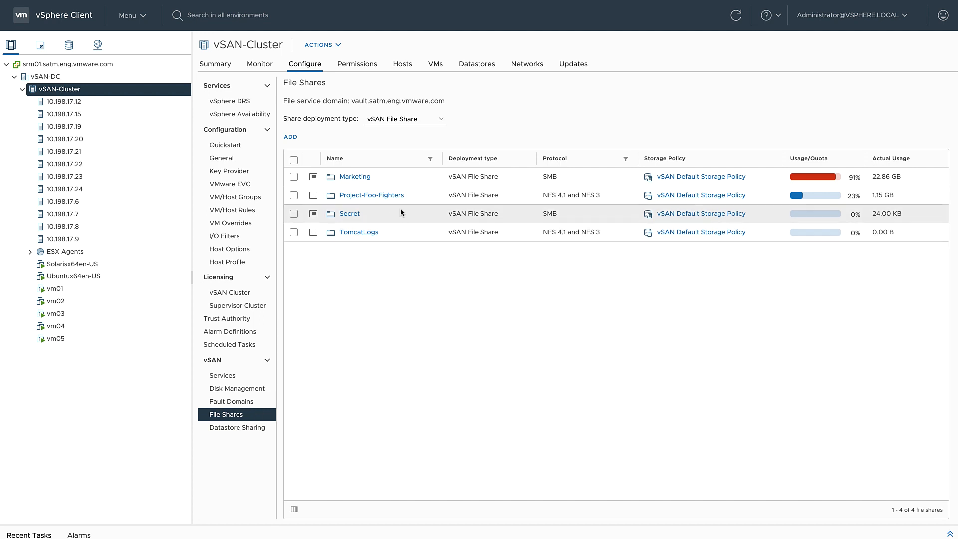
{"action": "mouse_move", "coordinate": [495, 131]}
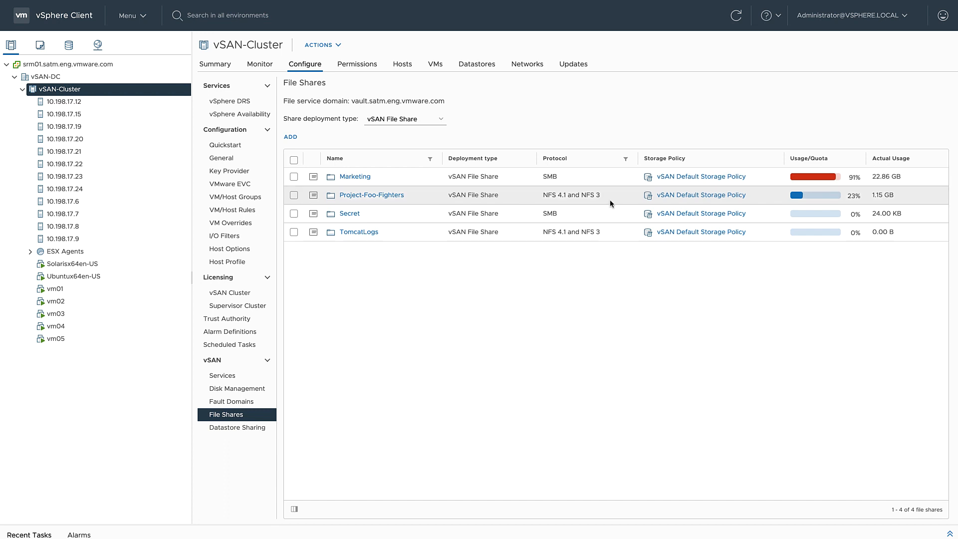
{"action": "mouse_move", "coordinate": [611, 232]}
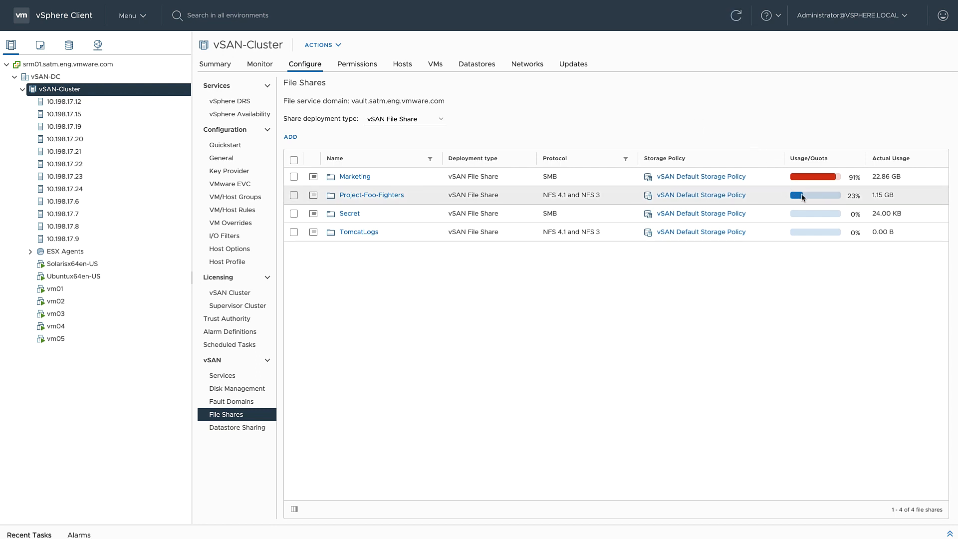
{"action": "mouse_move", "coordinate": [801, 195]}
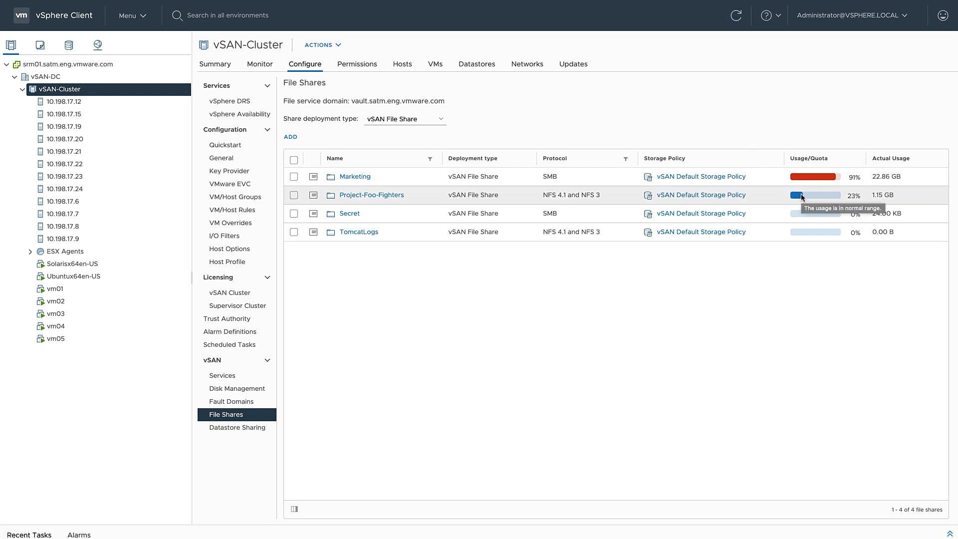
{"action": "mouse_move", "coordinate": [797, 181]}
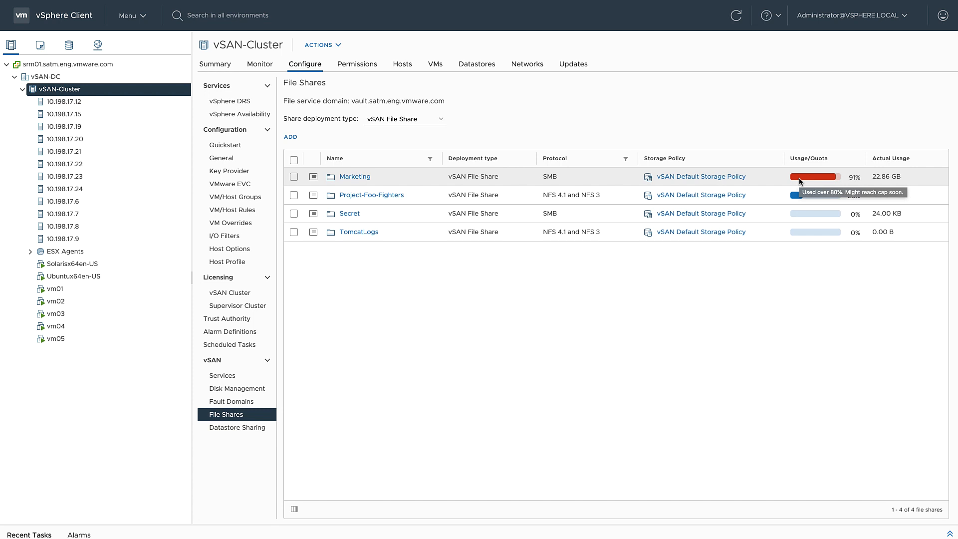
{"action": "mouse_move", "coordinate": [900, 143]}
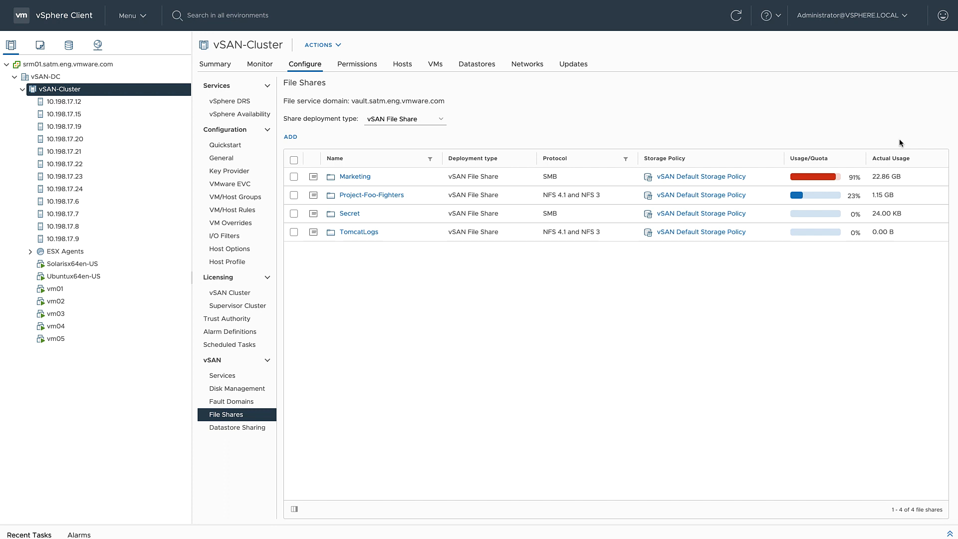
{"action": "mouse_move", "coordinate": [661, 140]}
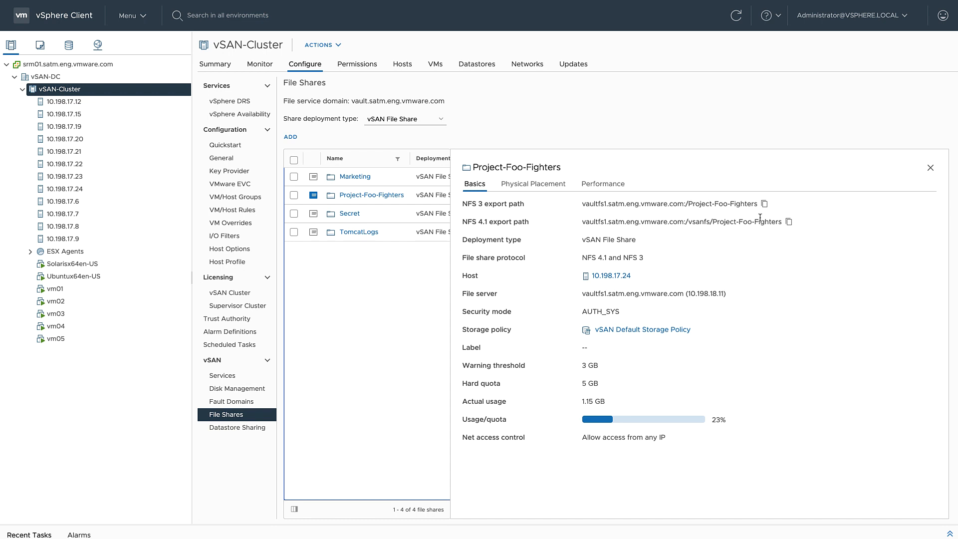
- Review Project-Foo-Fighters' basics and physical component placement, then its Performance tab
{"action": "left_click", "coordinate": [762, 203]}
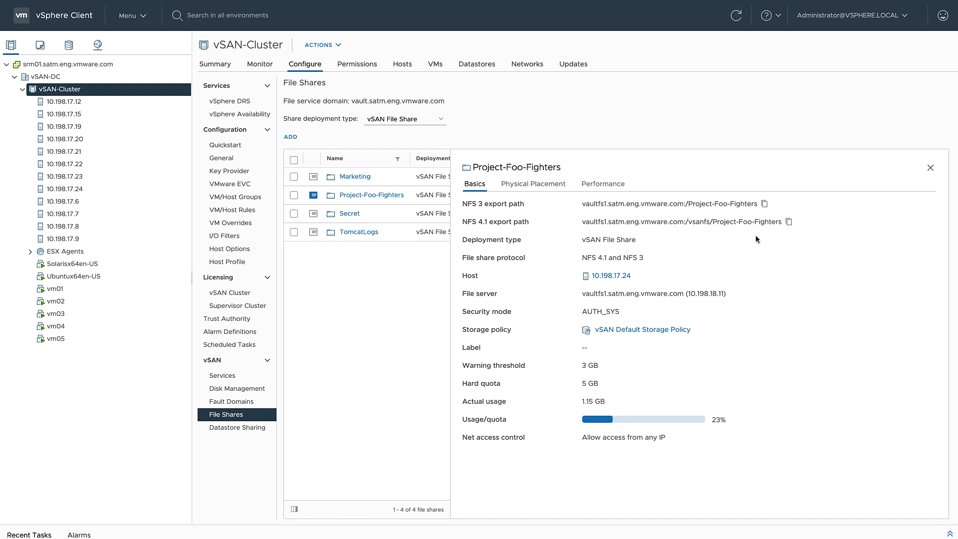
{"action": "mouse_move", "coordinate": [768, 411]}
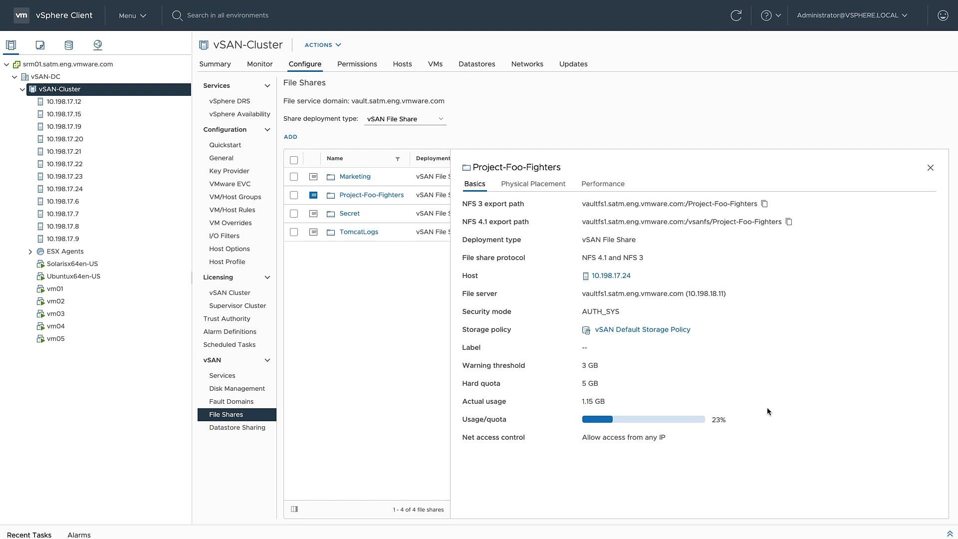
{"action": "mouse_move", "coordinate": [782, 418]}
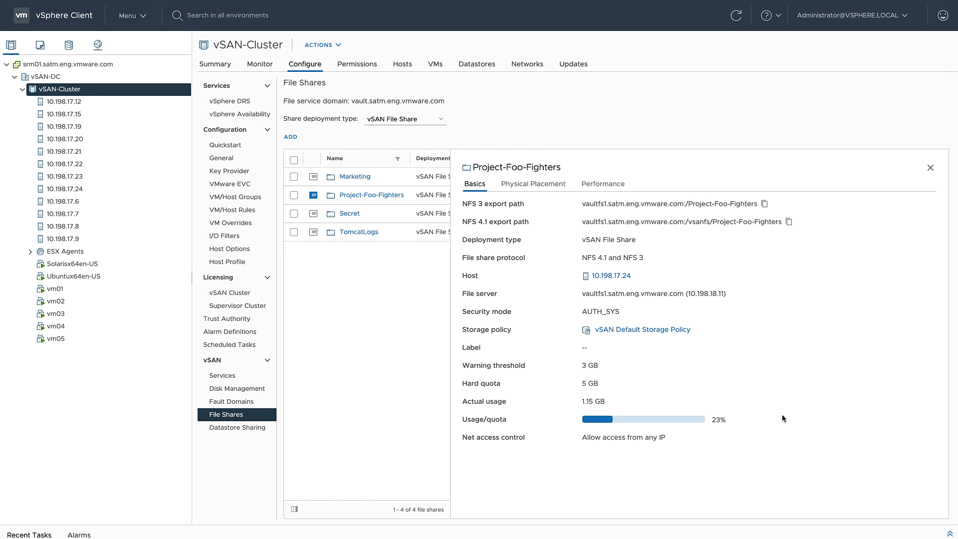
{"action": "left_click", "coordinate": [532, 184]}
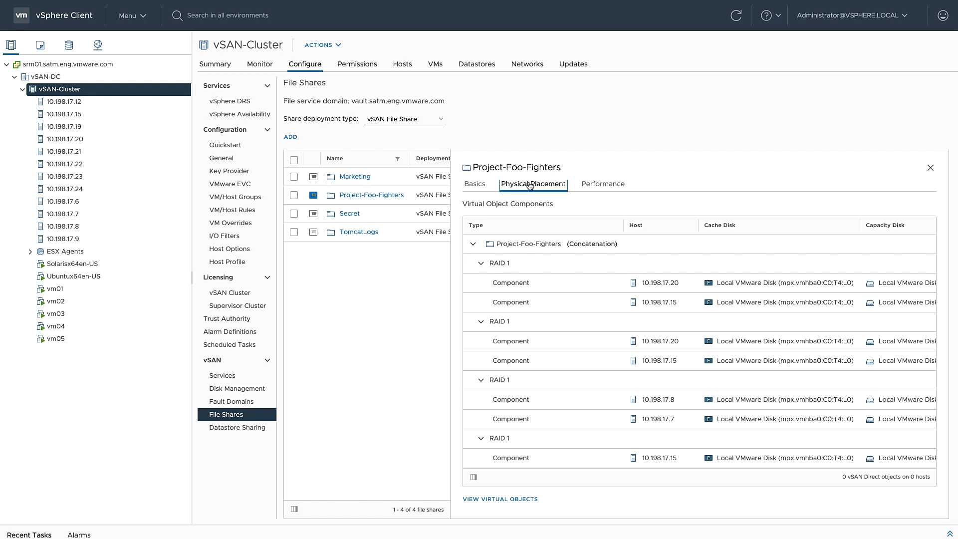
{"action": "mouse_move", "coordinate": [577, 282]}
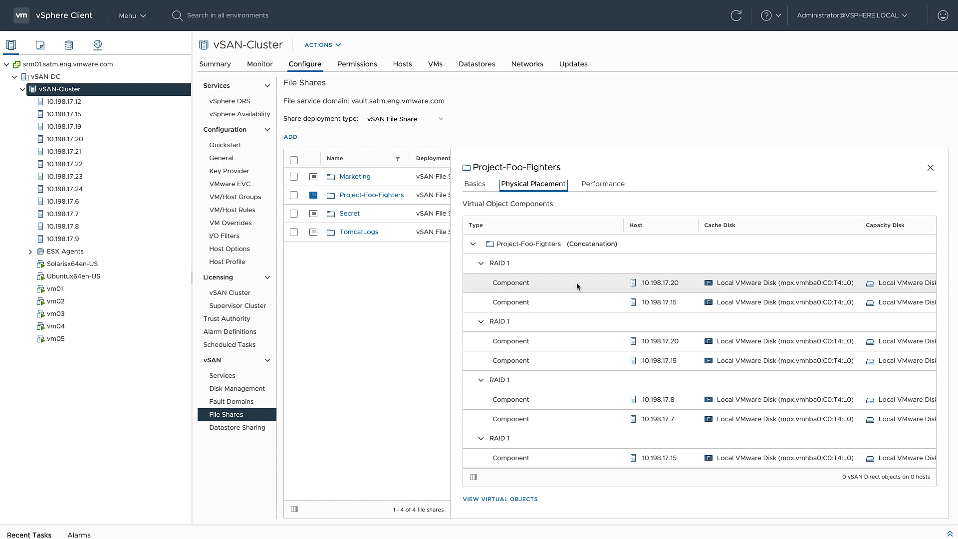
{"action": "scroll", "scroll_direction": "right", "scroll_amount": 3}
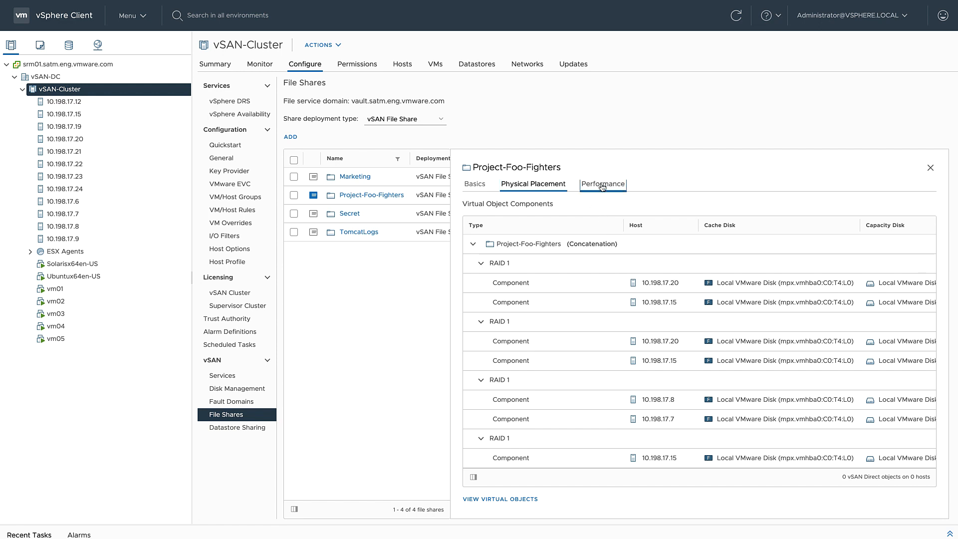
{"action": "left_click", "coordinate": [602, 184]}
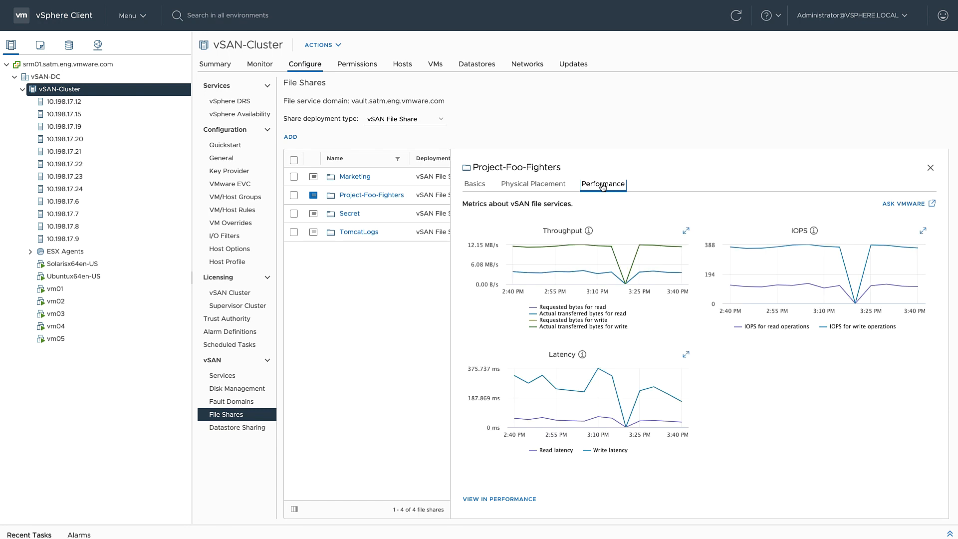
{"action": "mouse_move", "coordinate": [664, 221]}
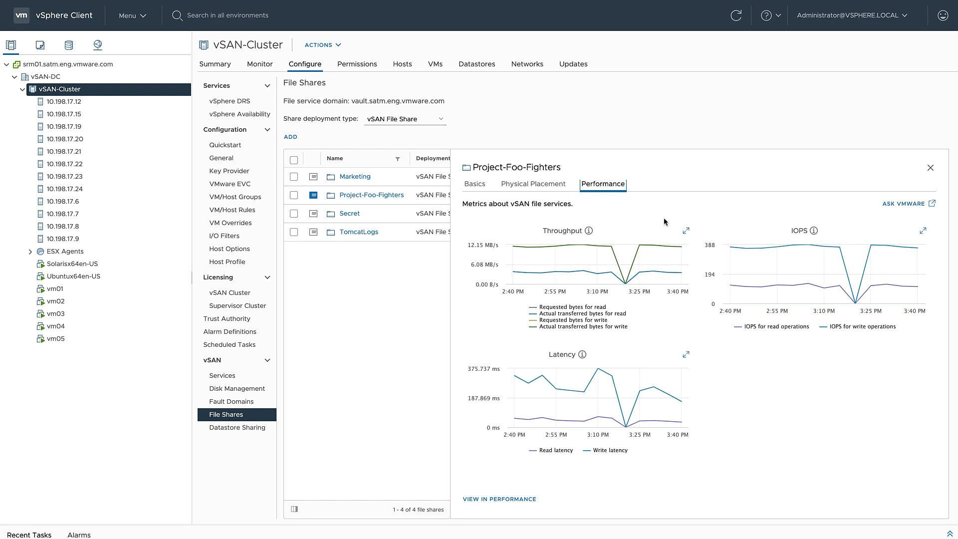
{"action": "mouse_move", "coordinate": [750, 424]}
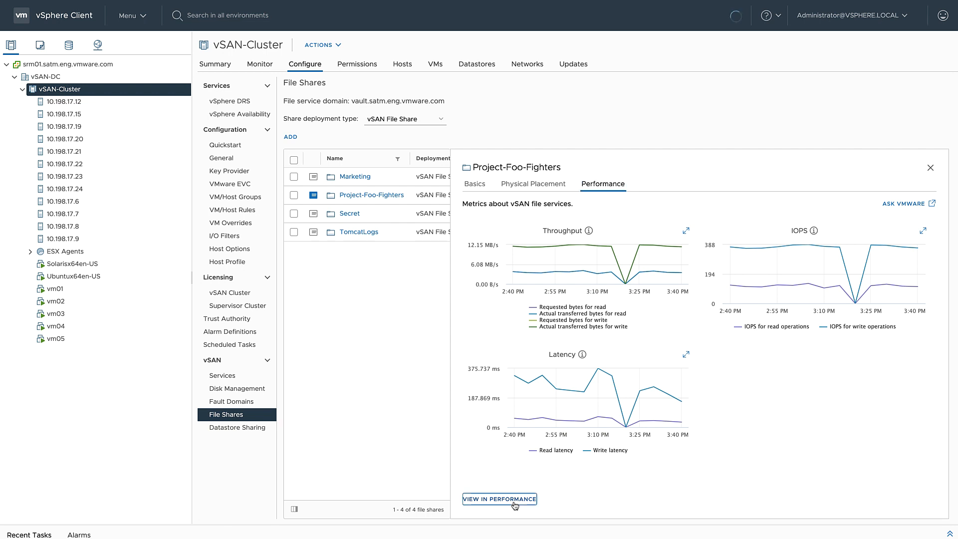
- Chart Project-Foo-Fighters NFS throughput, IOPS and latency over a 10-hour time range
{"action": "left_click", "coordinate": [498, 499]}
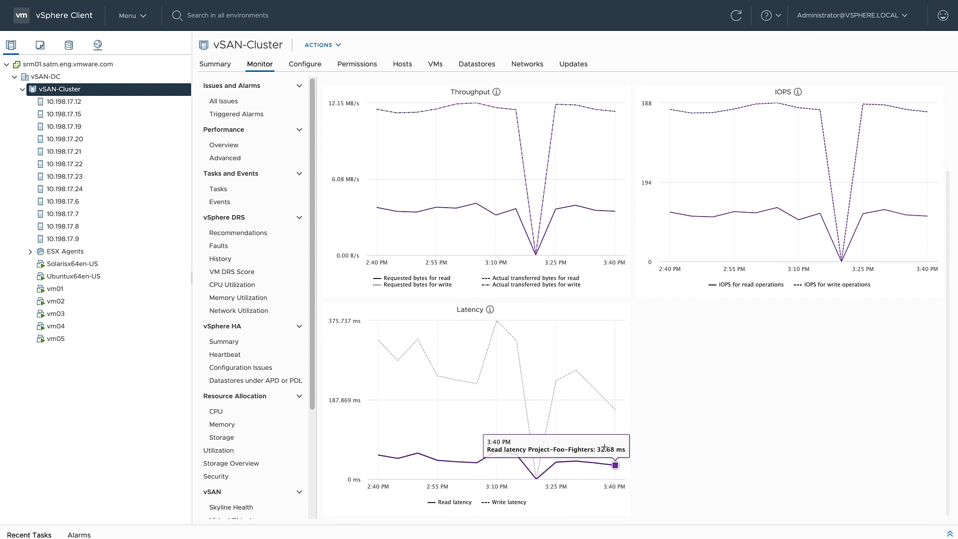
{"action": "mouse_move", "coordinate": [534, 478]}
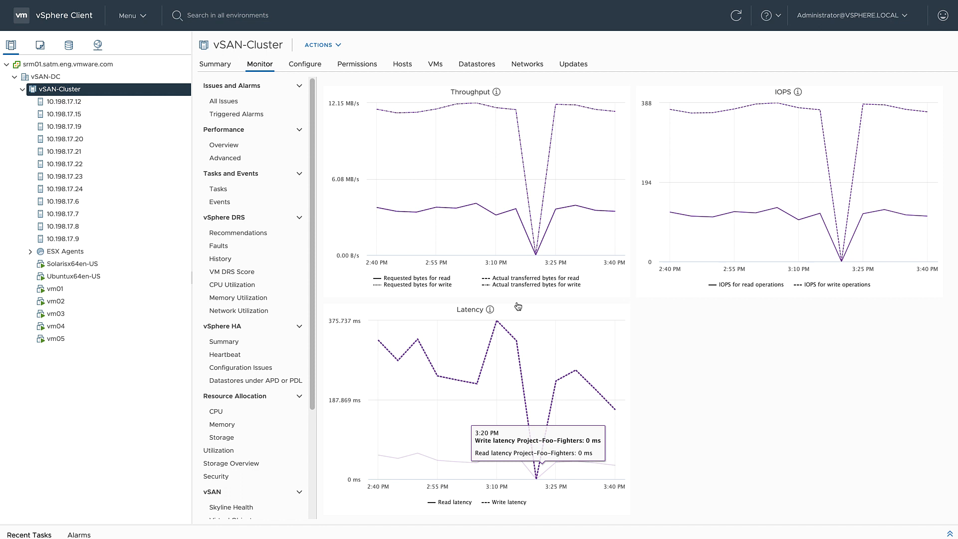
{"action": "mouse_move", "coordinate": [554, 209]}
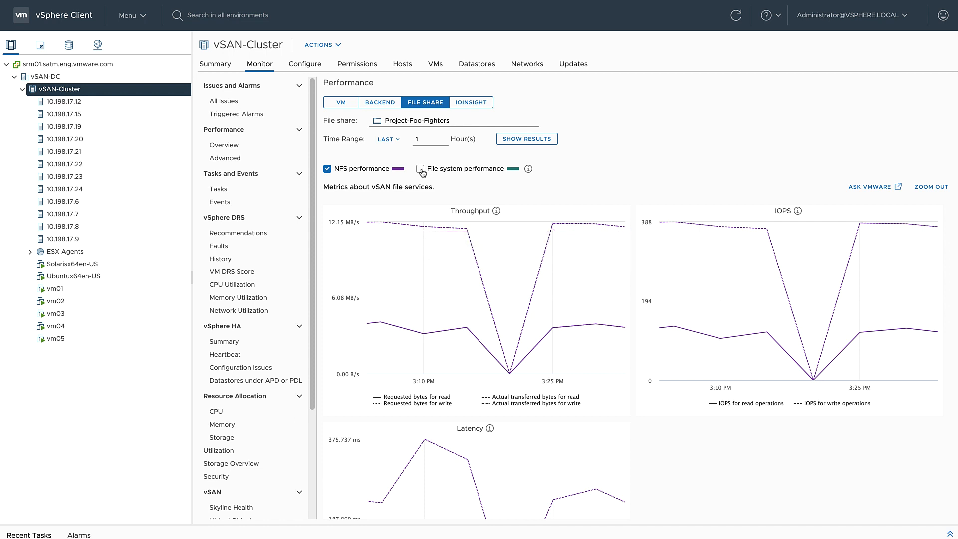
{"action": "left_click", "coordinate": [420, 168]}
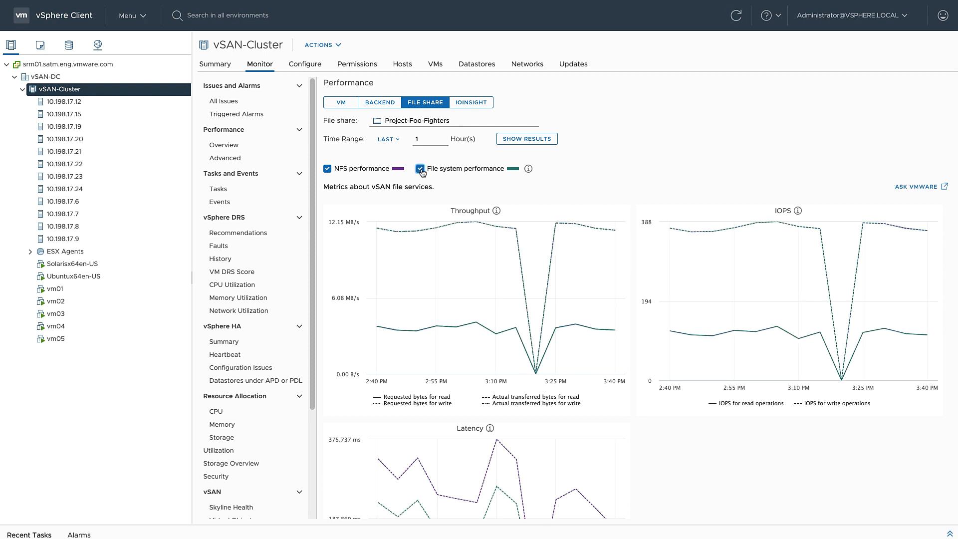
{"action": "left_click", "coordinate": [419, 168]}
{"action": "type", "text": "7"}
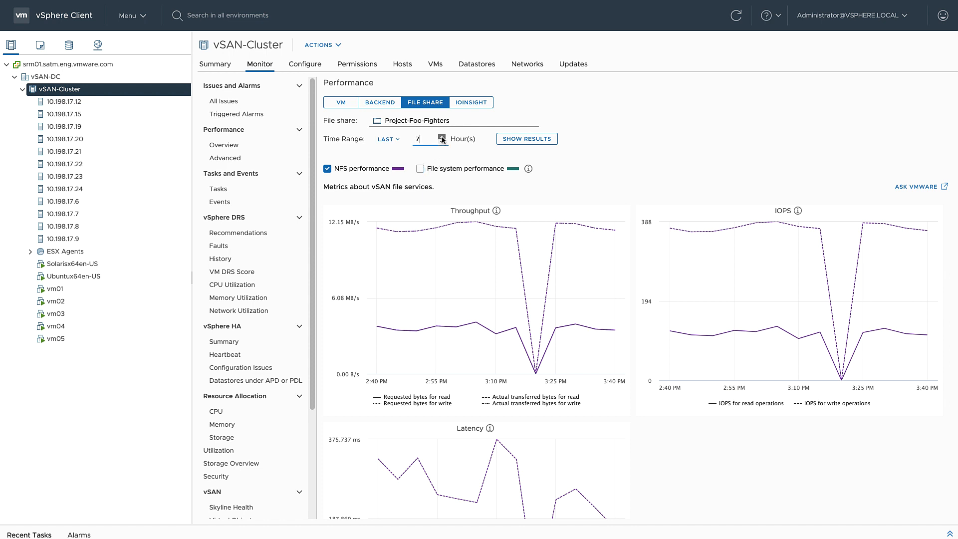
{"action": "left_click", "coordinate": [441, 135]}
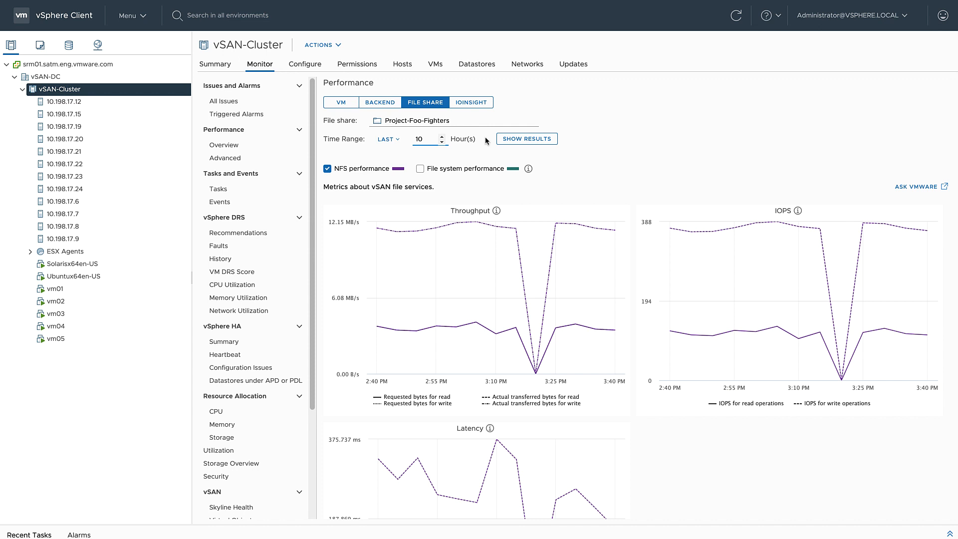
{"action": "left_click", "coordinate": [526, 138]}
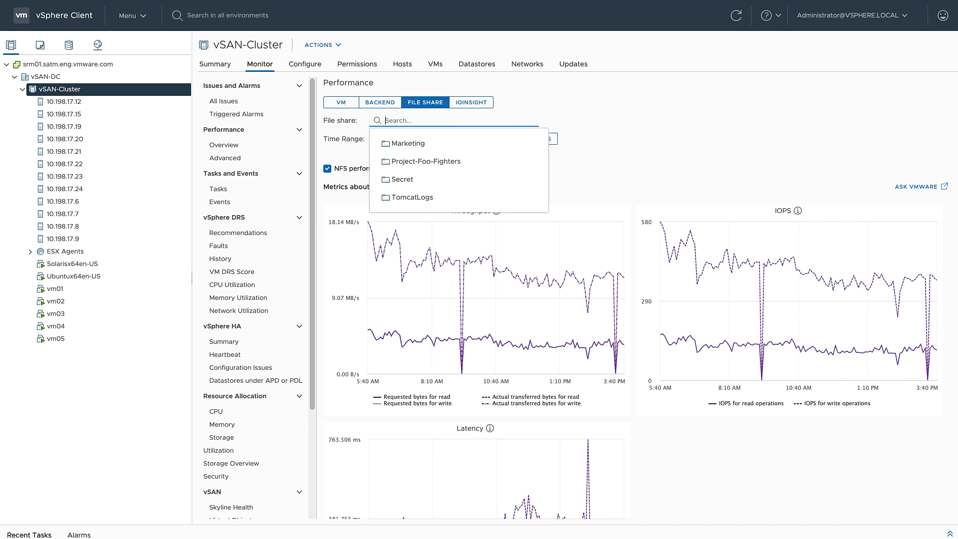
{"action": "mouse_move", "coordinate": [422, 161]}
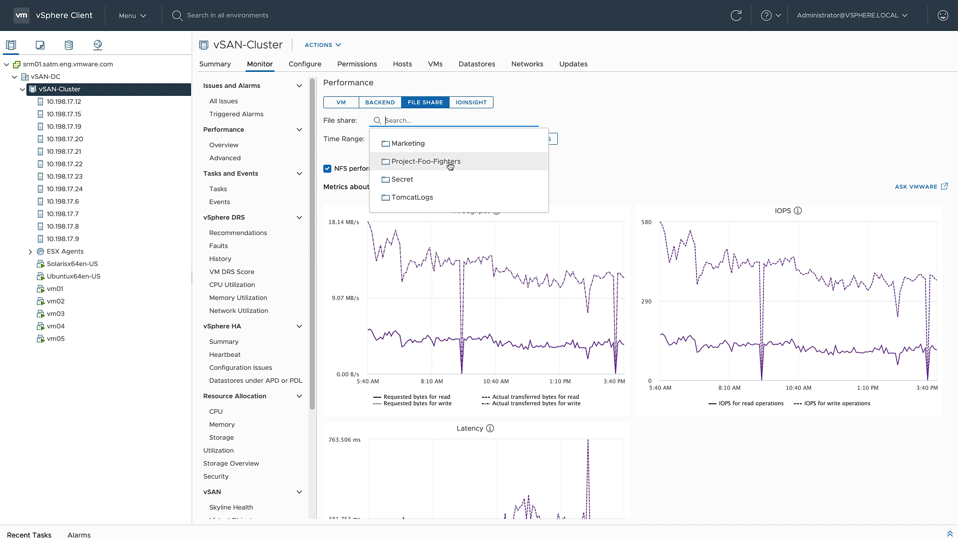
{"action": "left_click", "coordinate": [424, 161]}
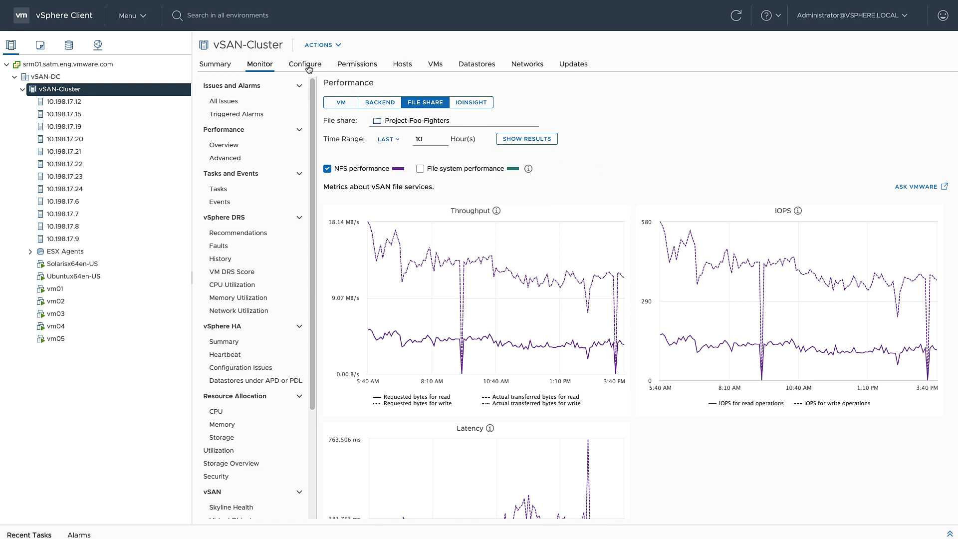
- Start a new file share named Top-Secret using the SMB protocol
{"action": "left_click", "coordinate": [304, 63]}
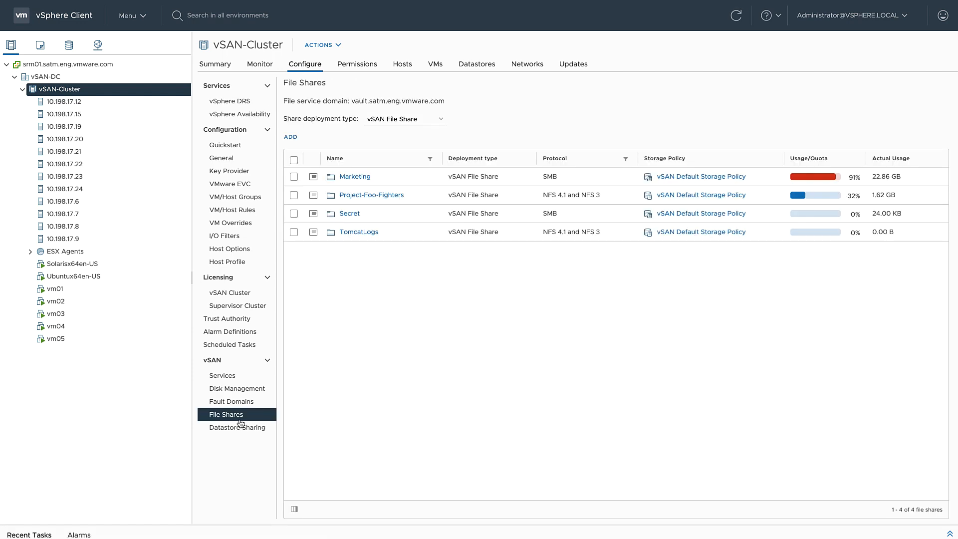
{"action": "left_click", "coordinate": [290, 137]}
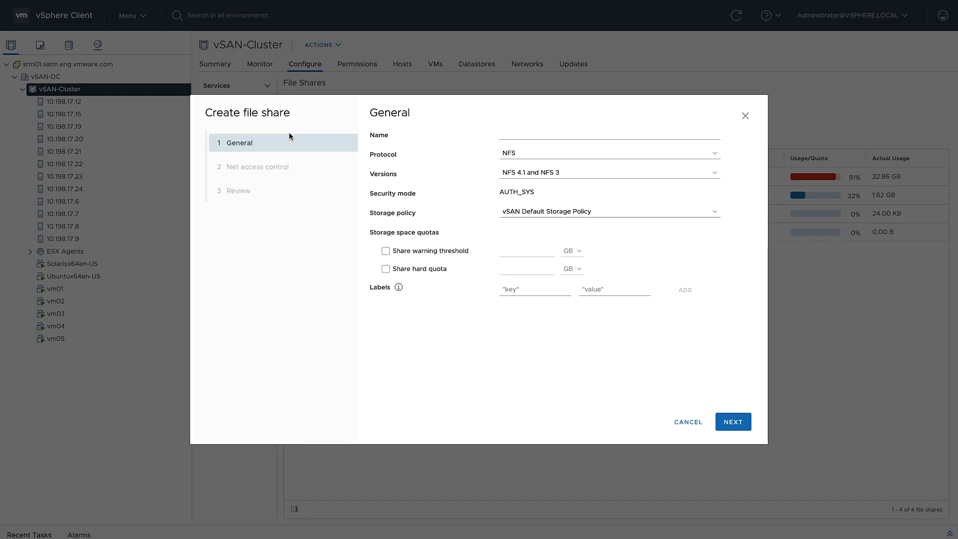
{"action": "left_click", "coordinate": [607, 133]}
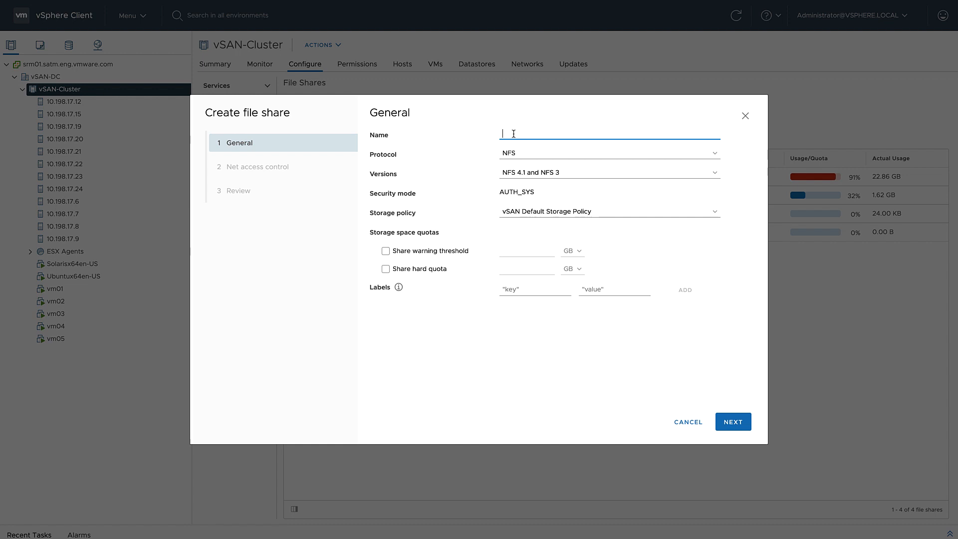
{"action": "type", "text": "Top-Secret"}
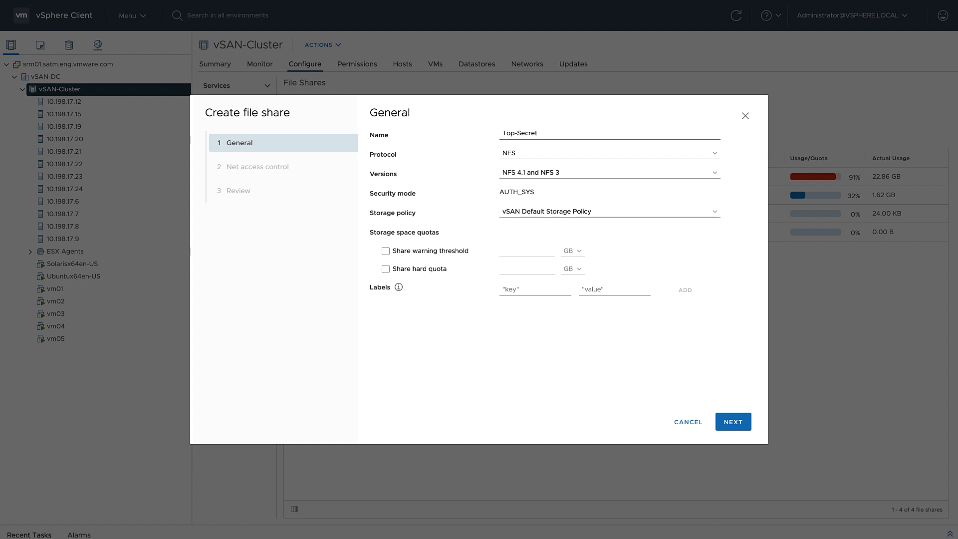
{"action": "left_click", "coordinate": [608, 171]}
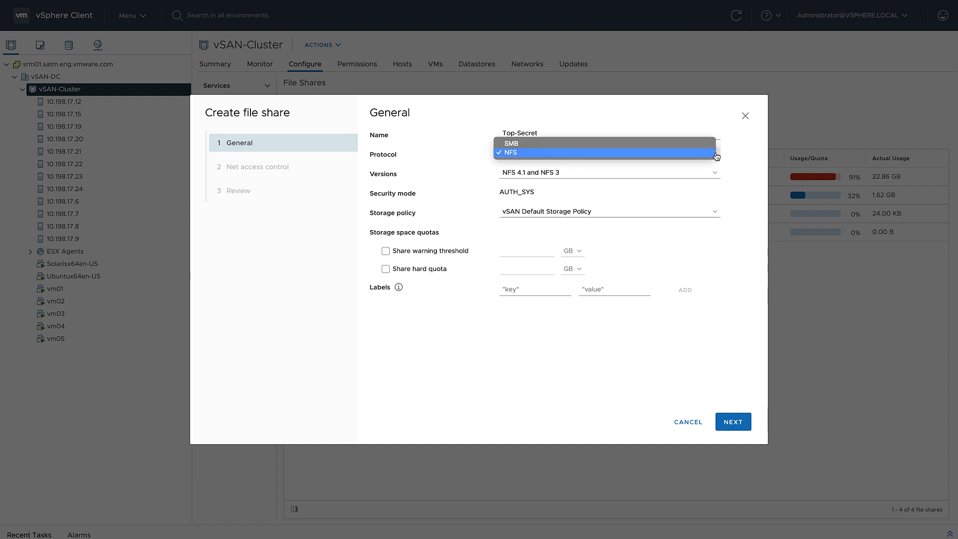
{"action": "left_click", "coordinate": [510, 143]}
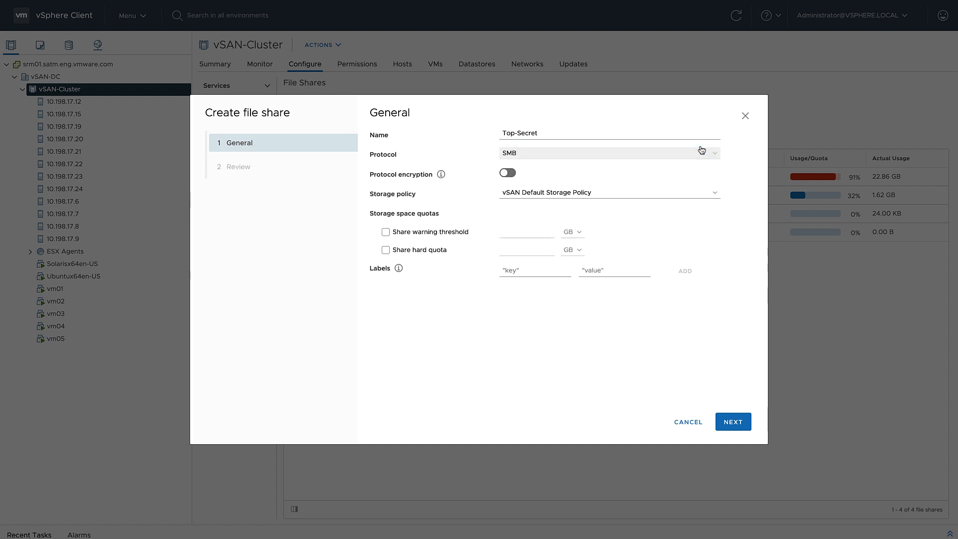
- Give Top-Secret FS-RAID1 policy, 950 GB warning, 1 TB quota and clearance: top-secret label
{"action": "left_click", "coordinate": [507, 172]}
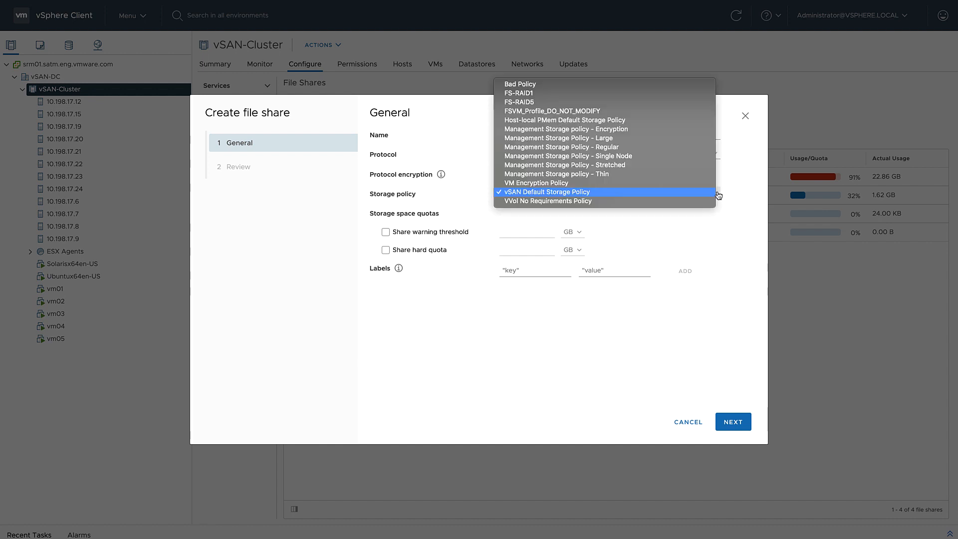
{"action": "mouse_move", "coordinate": [648, 180]}
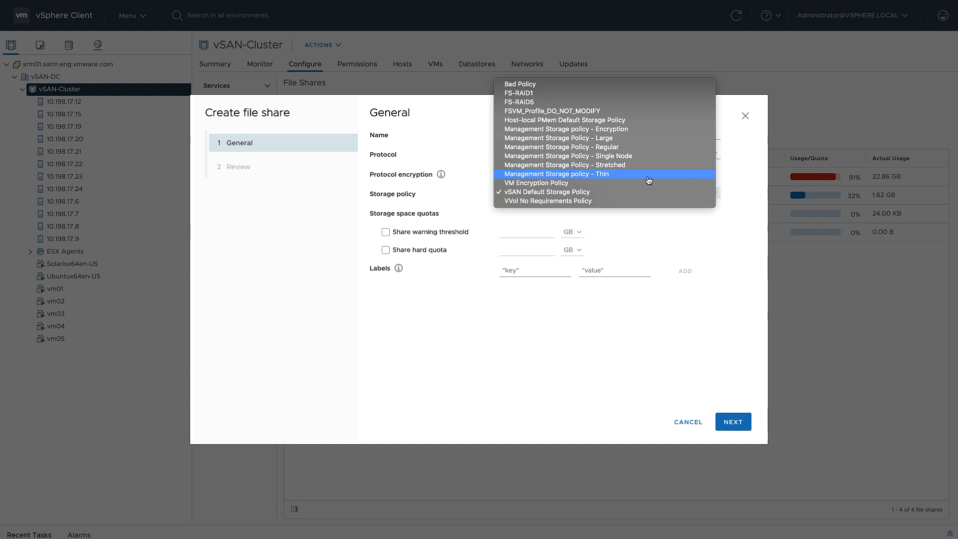
{"action": "mouse_move", "coordinate": [520, 101]}
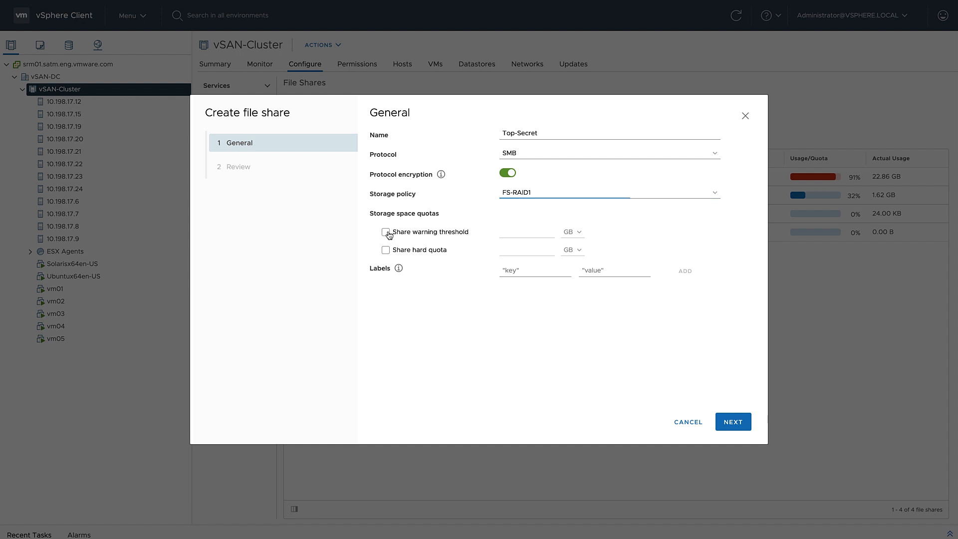
{"action": "left_click", "coordinate": [386, 231]}
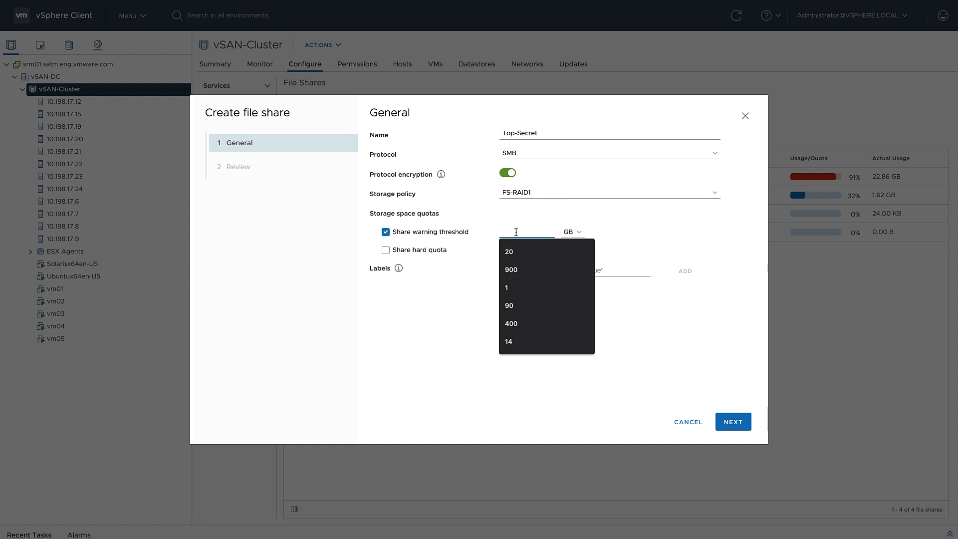
{"action": "type", "text": "950"}
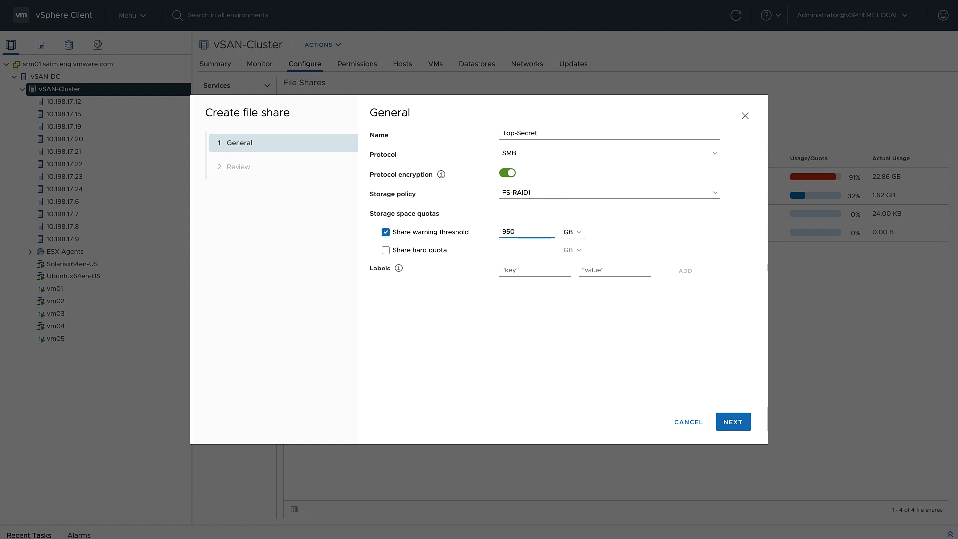
{"action": "left_click", "coordinate": [386, 250]}
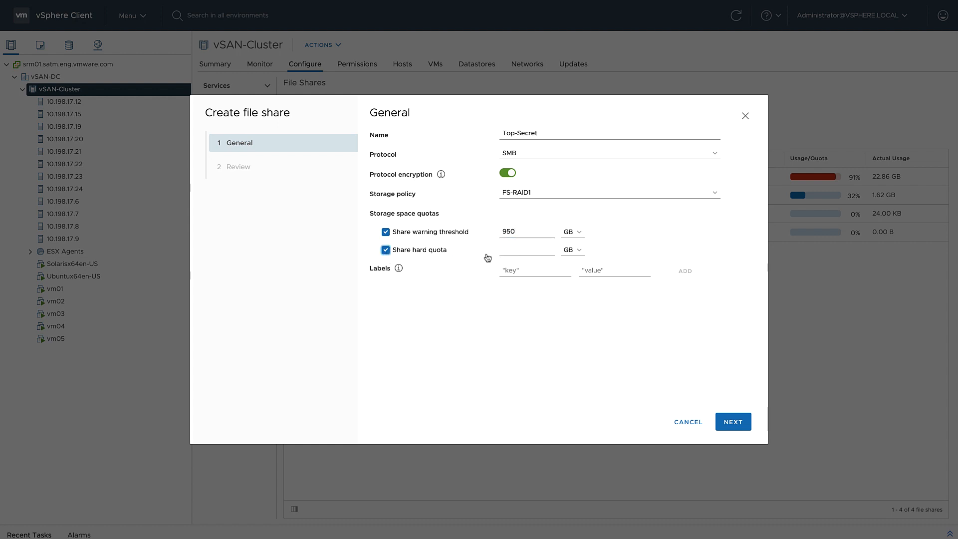
{"action": "type", "text": "1"}
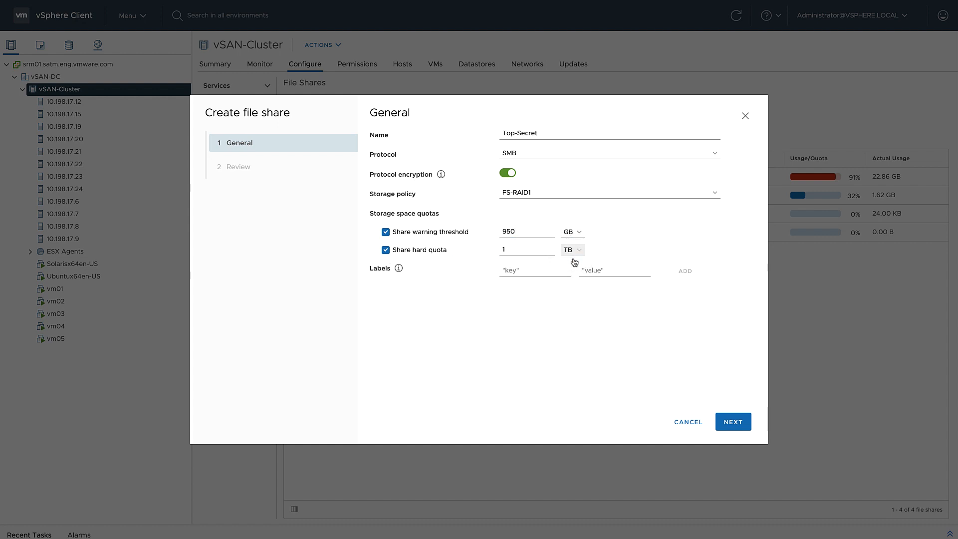
{"action": "left_click", "coordinate": [533, 270]}
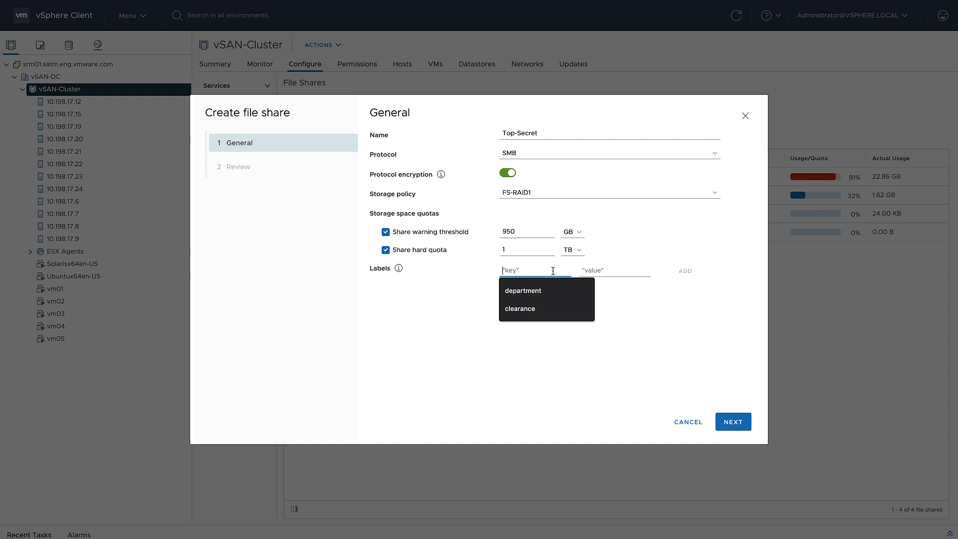
{"action": "left_click", "coordinate": [519, 308]}
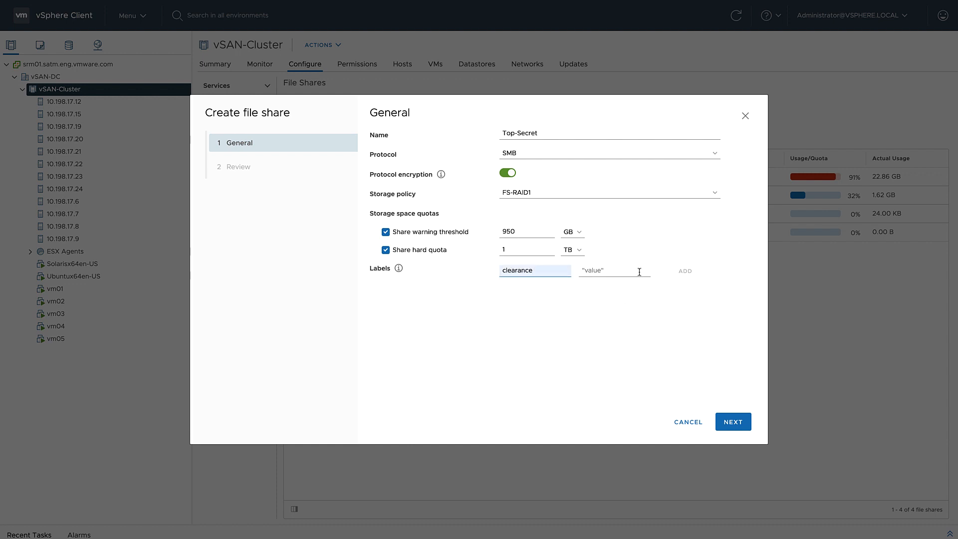
{"action": "type", "text": "top-secret"}
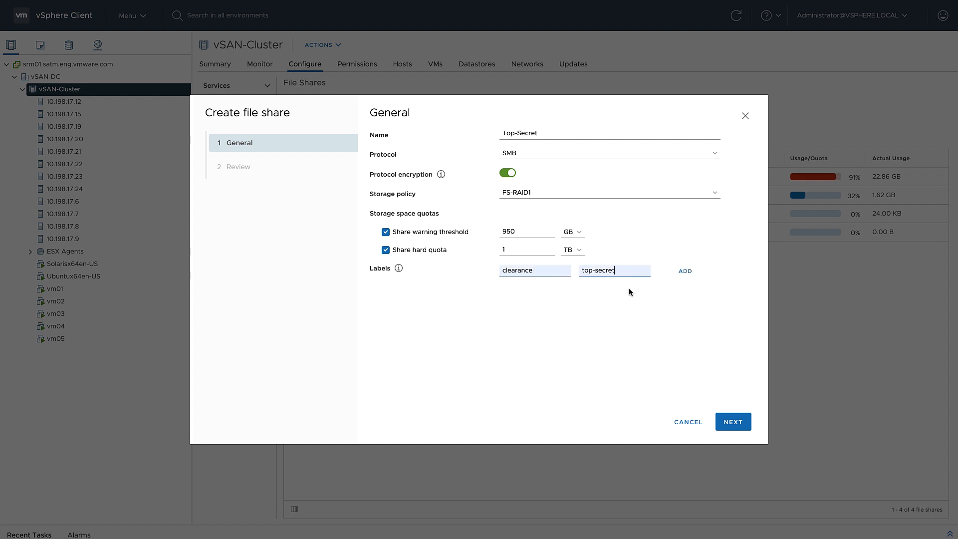
{"action": "left_click", "coordinate": [684, 270]}
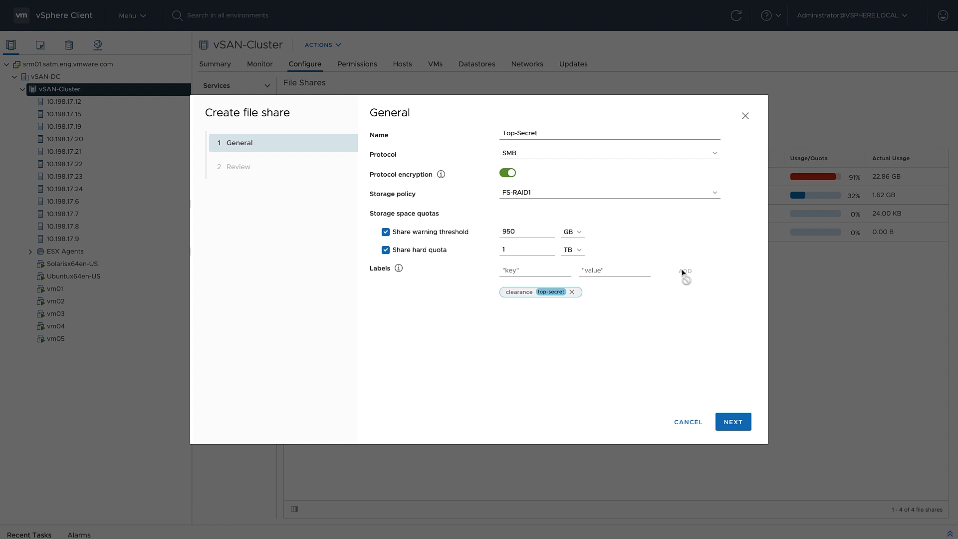
{"action": "left_click", "coordinate": [732, 421]}
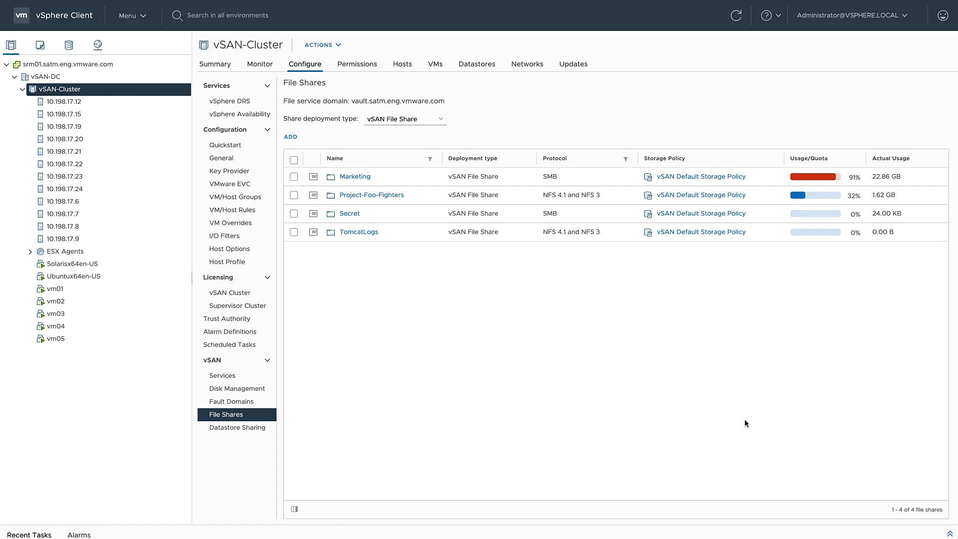
- Select the Top-Secret share and copy its SMB network path
{"action": "left_click", "coordinate": [291, 136]}
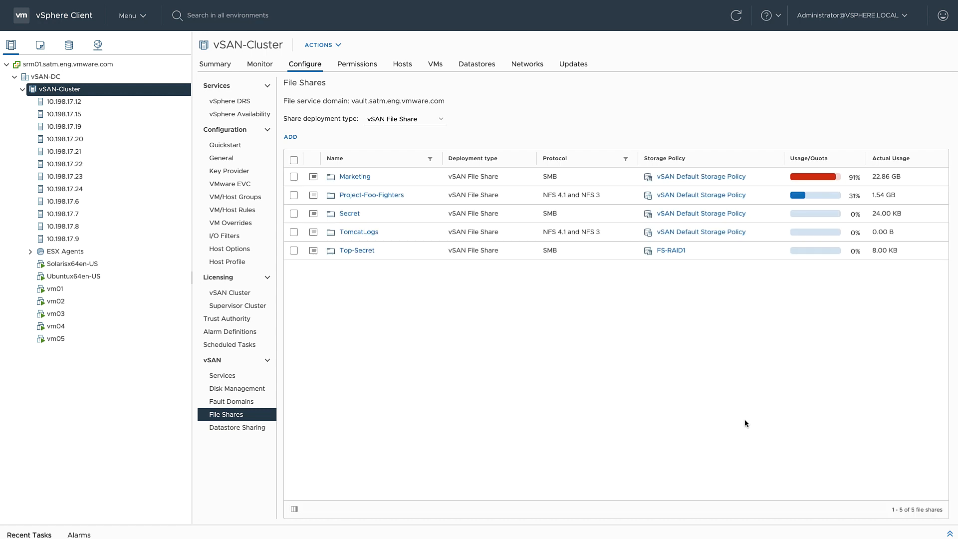
{"action": "left_click", "coordinate": [293, 250]}
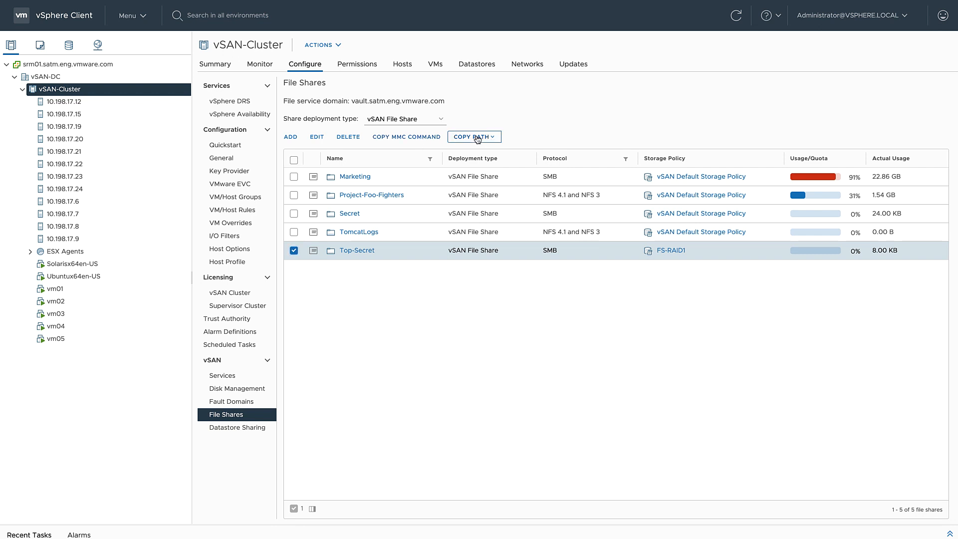
{"action": "left_click", "coordinate": [474, 137]}
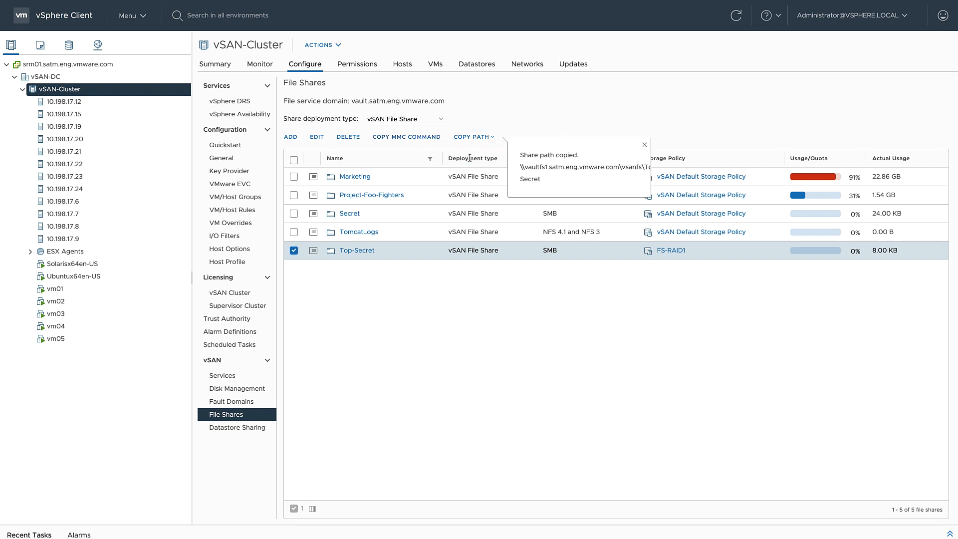
{"action": "mouse_move", "coordinate": [537, 130]}
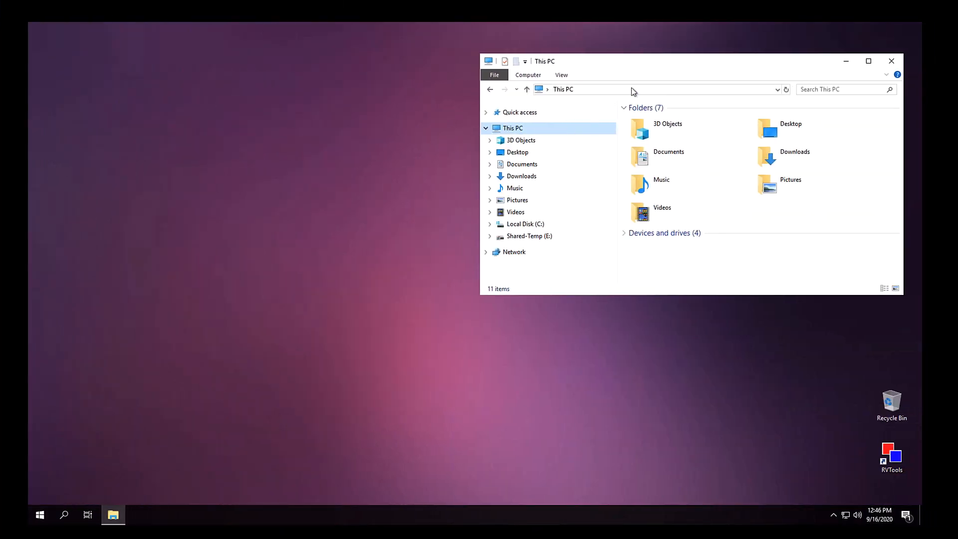
- Open \\vaultfs1.satm.eng.vmware.com\vsanfs\Top-Secret and create a text file named Missle Launch Codes
{"action": "type", "text": "\\\\vaultfs1.satm.eng.vmware.com\\vsanfs\\Top-Secret"}
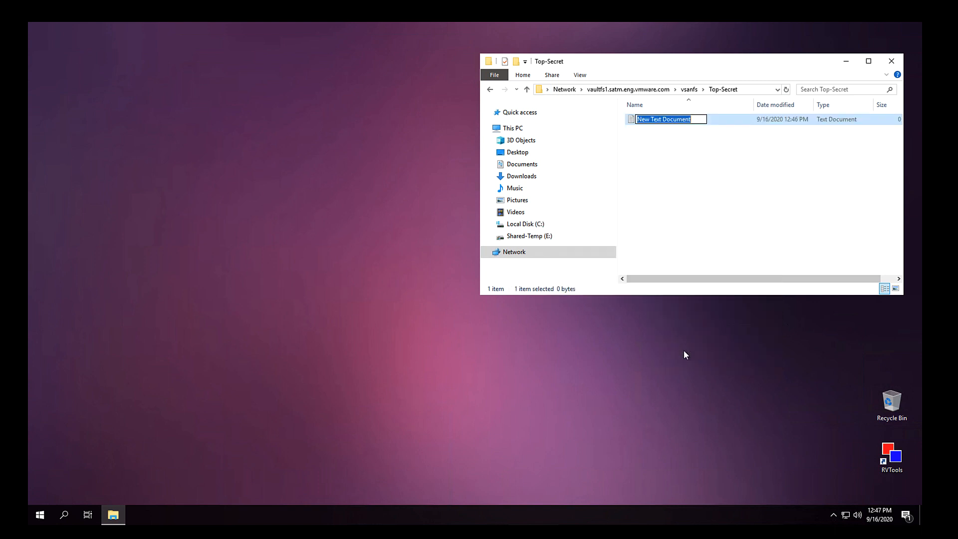
{"action": "type", "text": "Missle Launch Codes"}
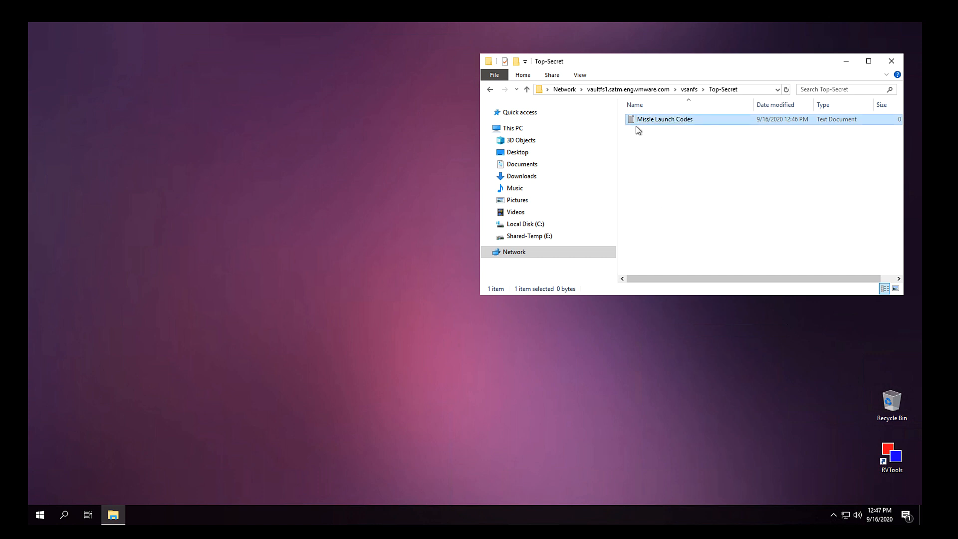
{"action": "double_click", "coordinate": [664, 119]}
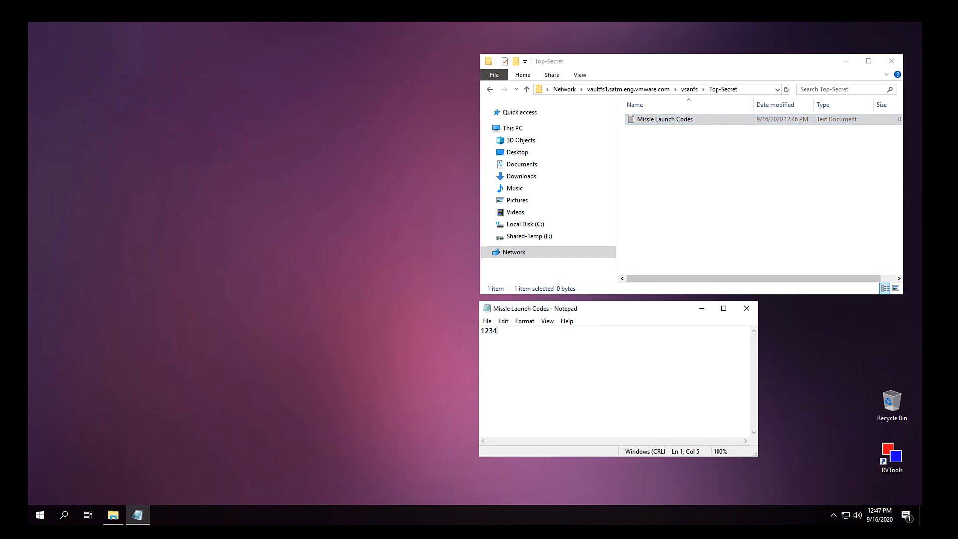
- Write 1234-5678-9 into the file, save it, and copy the Shared Folders command
{"action": "type", "text": "-5678-9"}
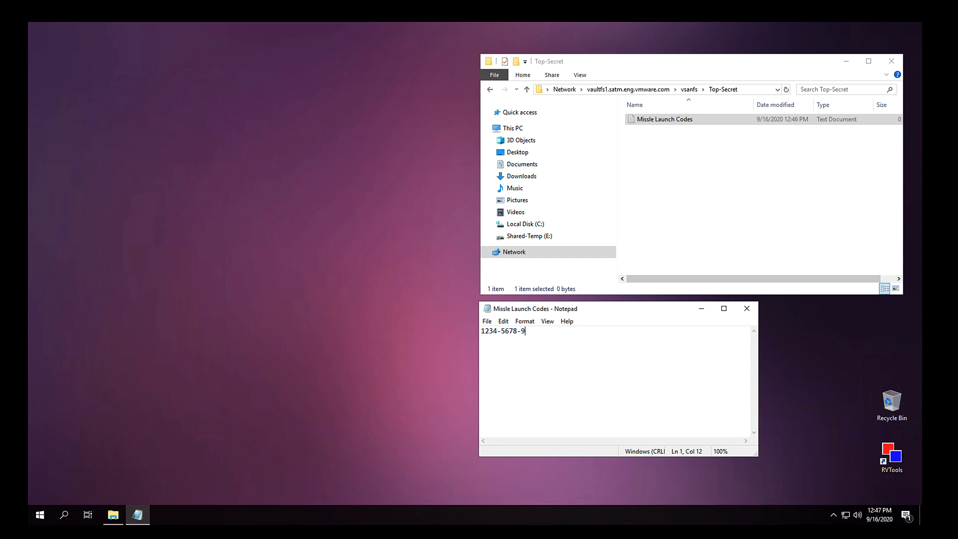
{"action": "left_click", "coordinate": [745, 307]}
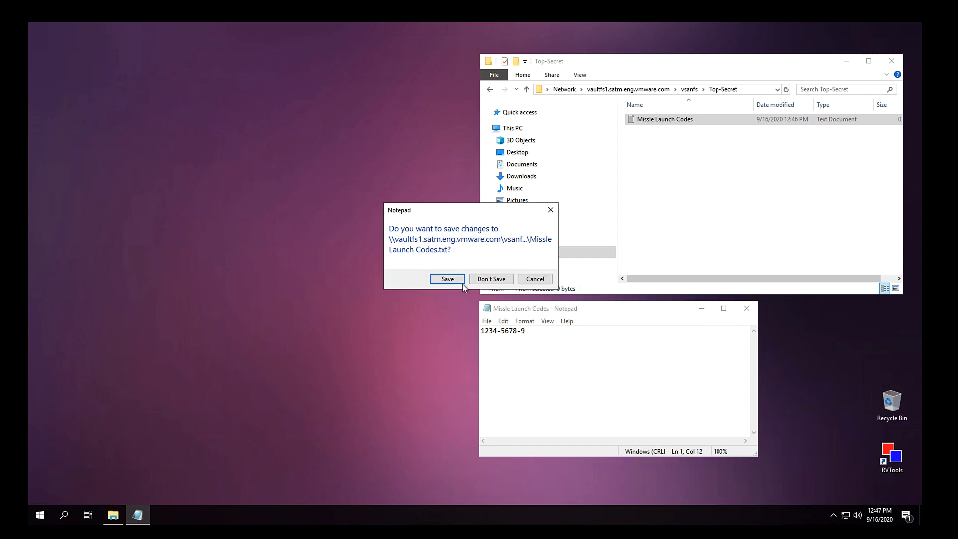
{"action": "left_click", "coordinate": [446, 280]}
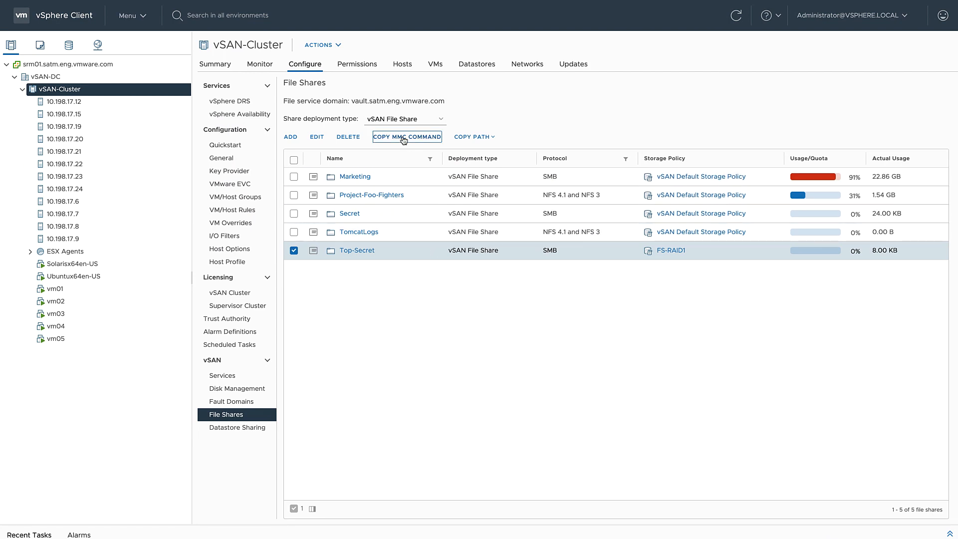
{"action": "left_click", "coordinate": [406, 137]}
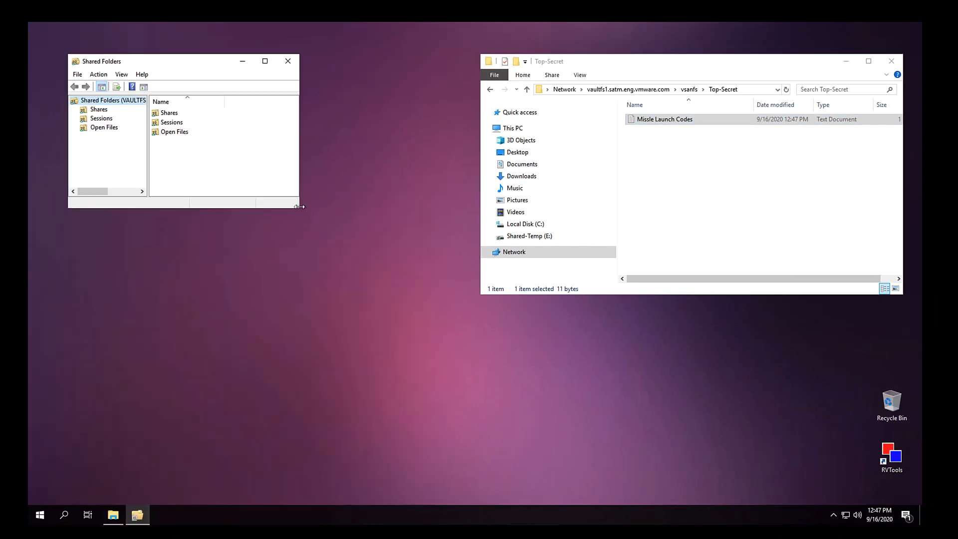
- Enlarge Shared Folders, inspect Open Files and their actions without disconnecting, then list Shares
{"action": "left_click_drag", "start_coordinate": [299, 206], "coordinate": [461, 300]}
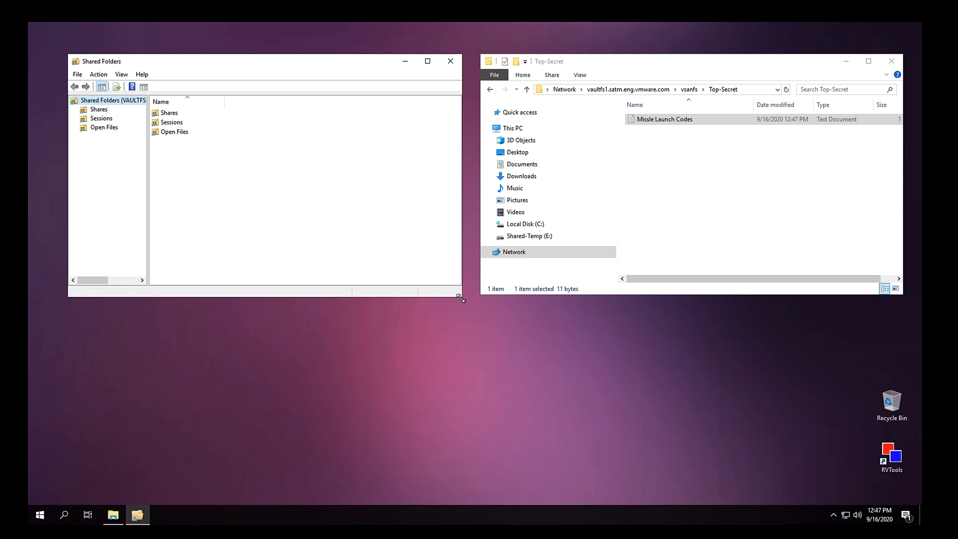
{"action": "double_click", "coordinate": [664, 119]}
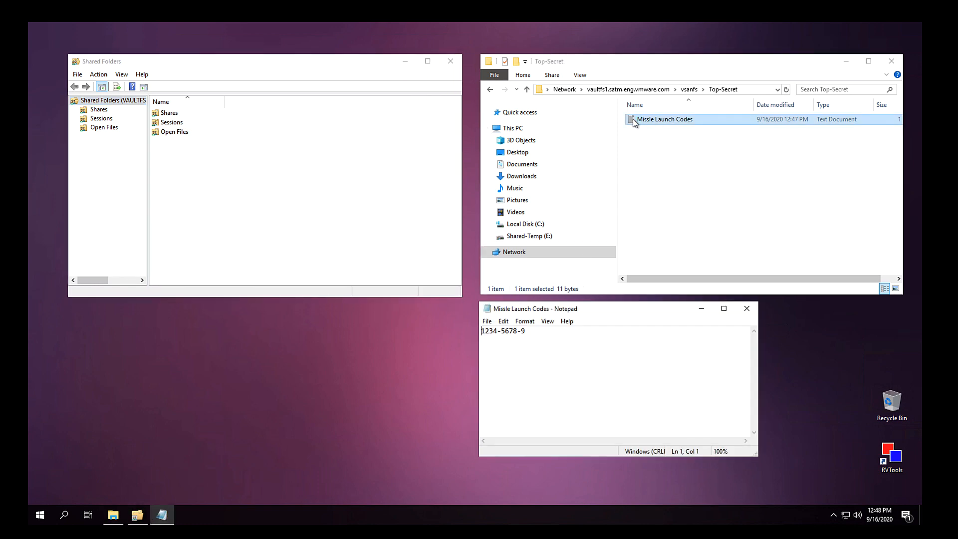
{"action": "left_click", "coordinate": [104, 127]}
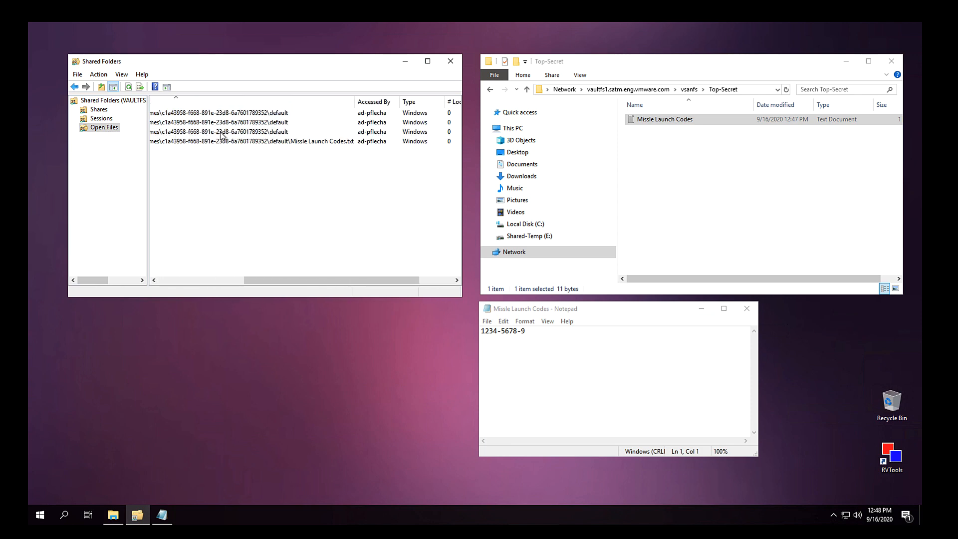
{"action": "mouse_move", "coordinate": [190, 145]}
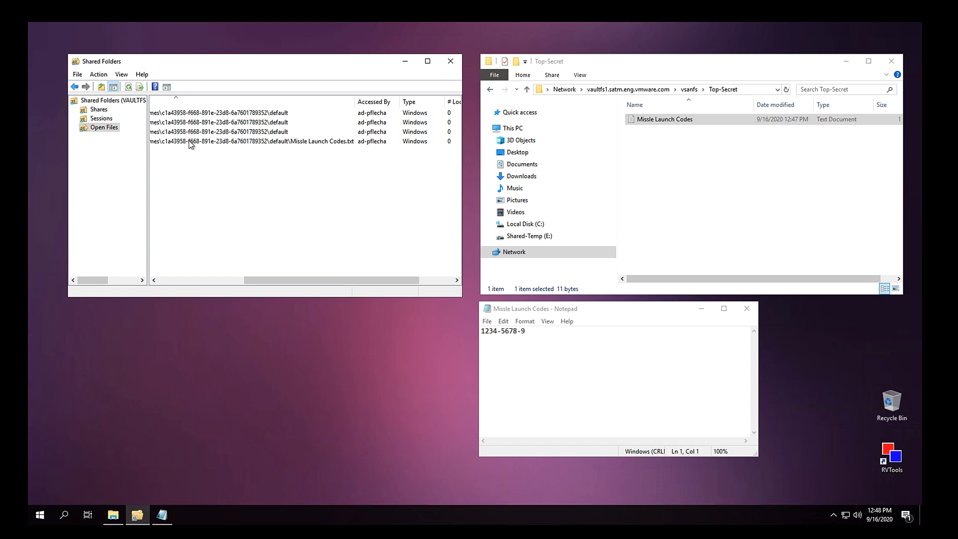
{"action": "right_click", "coordinate": [190, 141]}
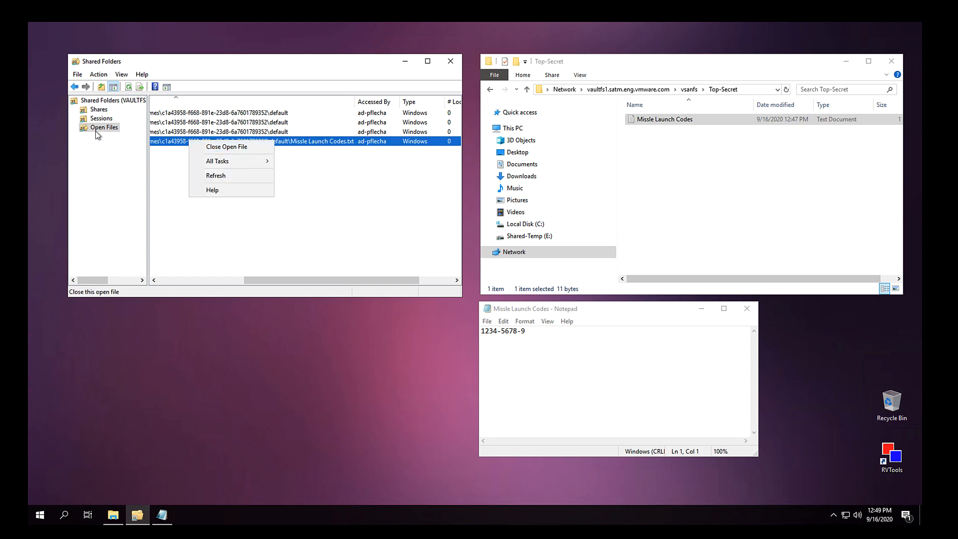
{"action": "right_click", "coordinate": [103, 127]}
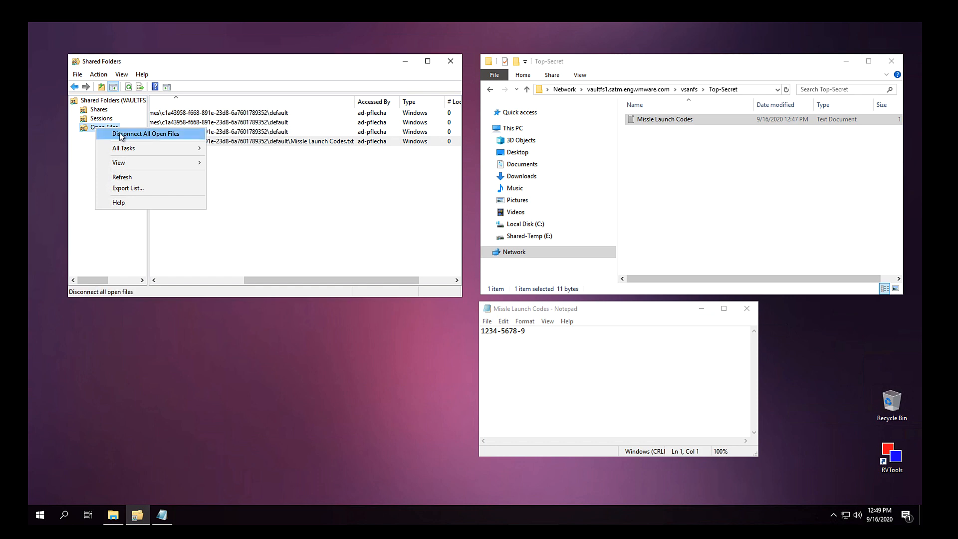
{"action": "left_click", "coordinate": [104, 127]}
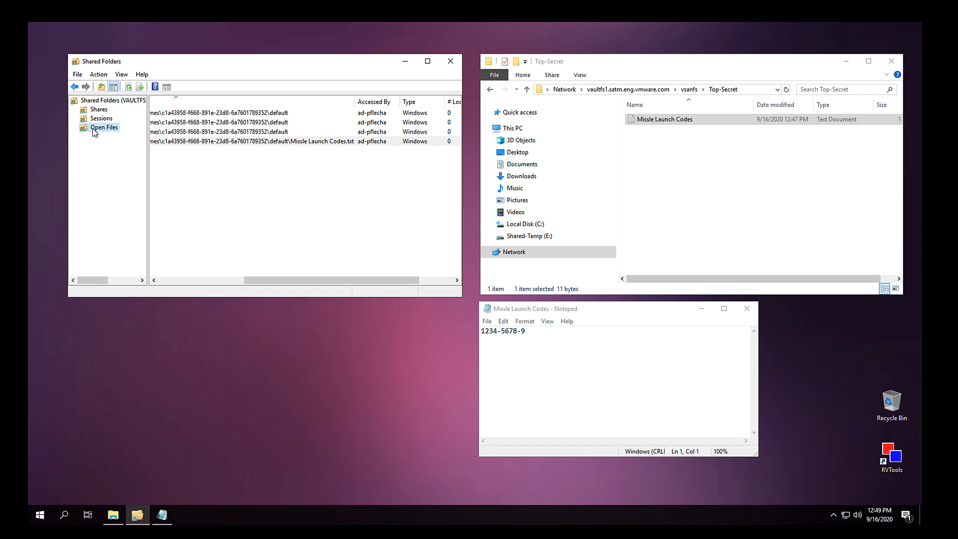
{"action": "left_click", "coordinate": [99, 109]}
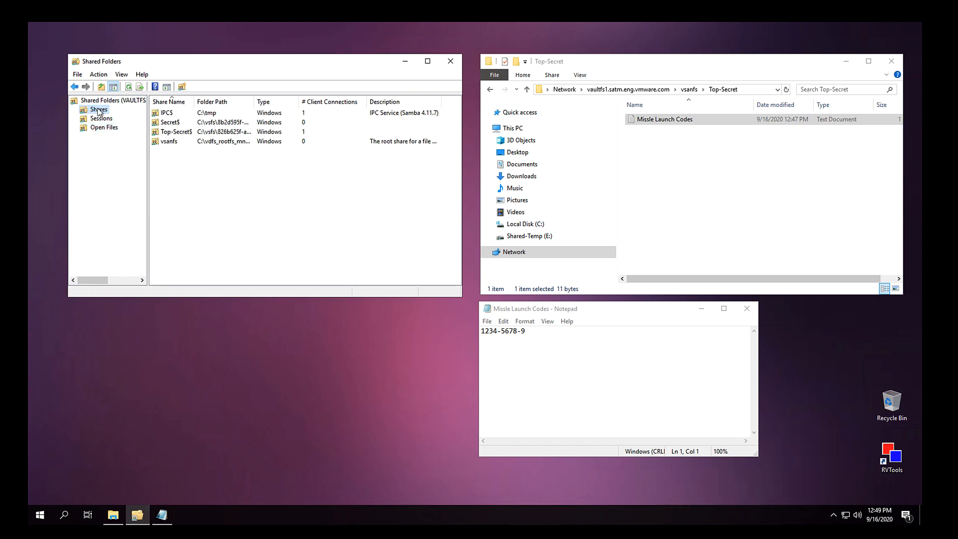
- Add the domain user to Top-Secret$ share permissions with Full Control allowed
{"action": "right_click", "coordinate": [175, 131]}
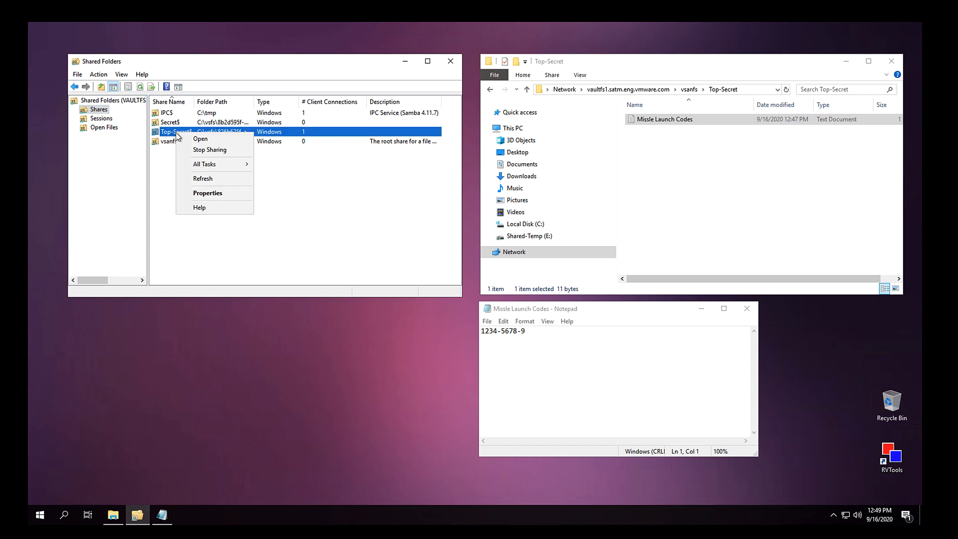
{"action": "left_click", "coordinate": [207, 193]}
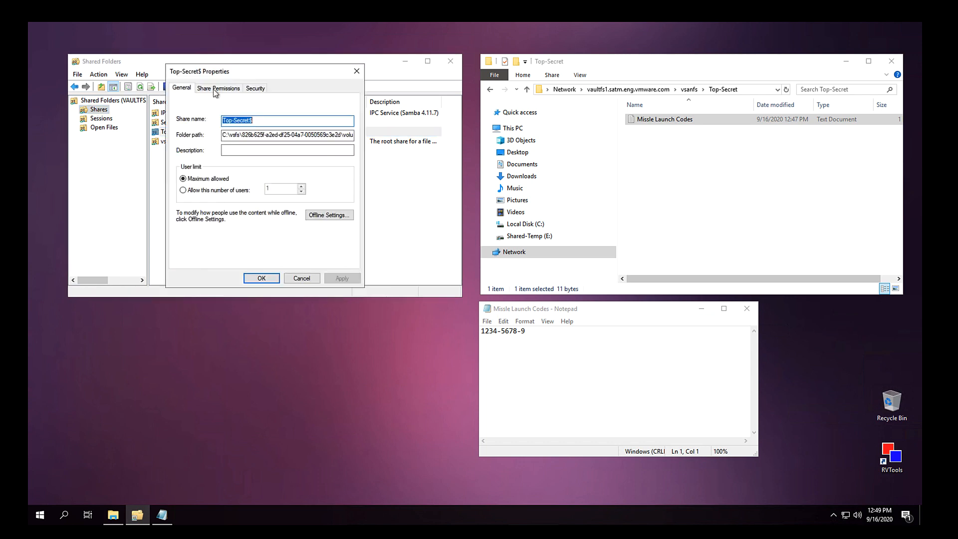
{"action": "left_click", "coordinate": [218, 87]}
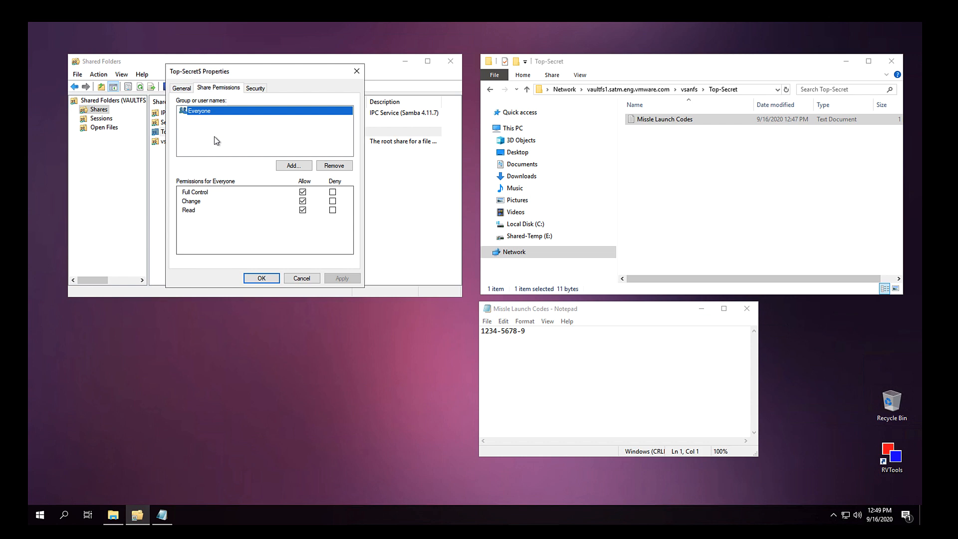
{"action": "left_click", "coordinate": [294, 166]}
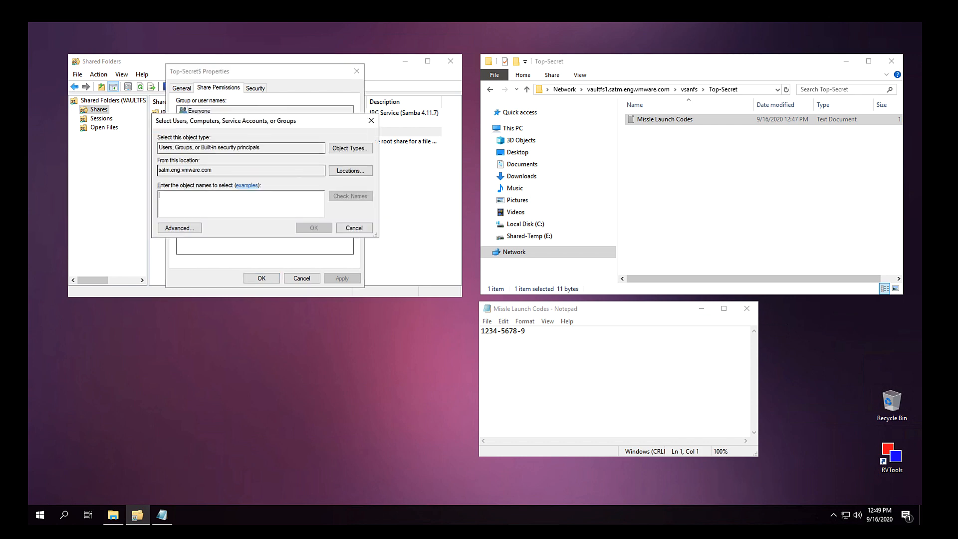
{"action": "left_click", "coordinate": [350, 196]}
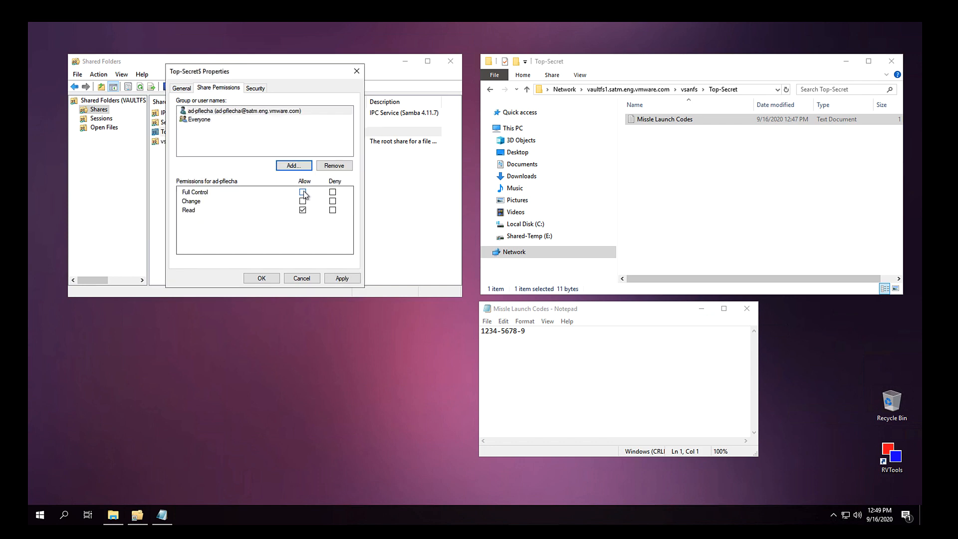
{"action": "left_click", "coordinate": [261, 278]}
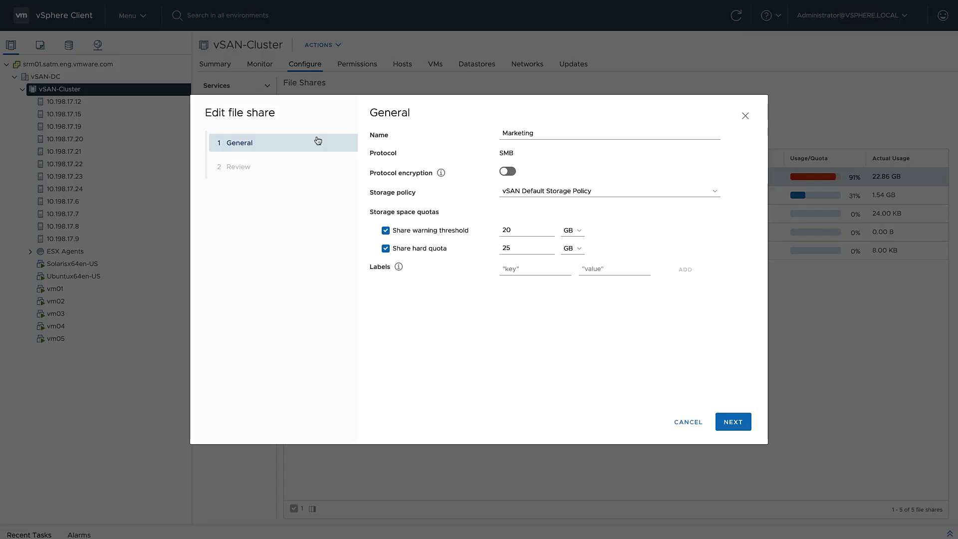
- Change the Marketing share hard quota value from 25 to 50 GB
{"action": "left_click", "coordinate": [525, 248]}
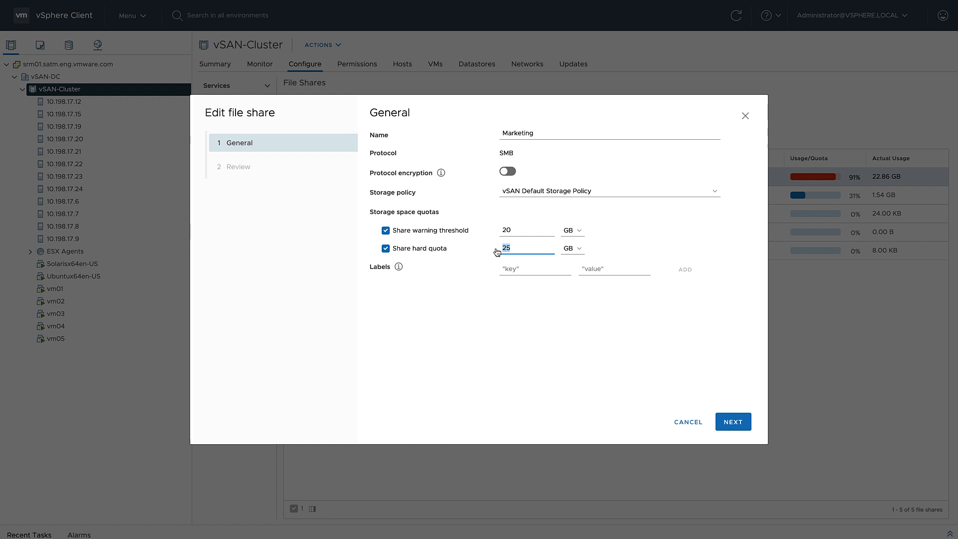
{"action": "type", "text": "50"}
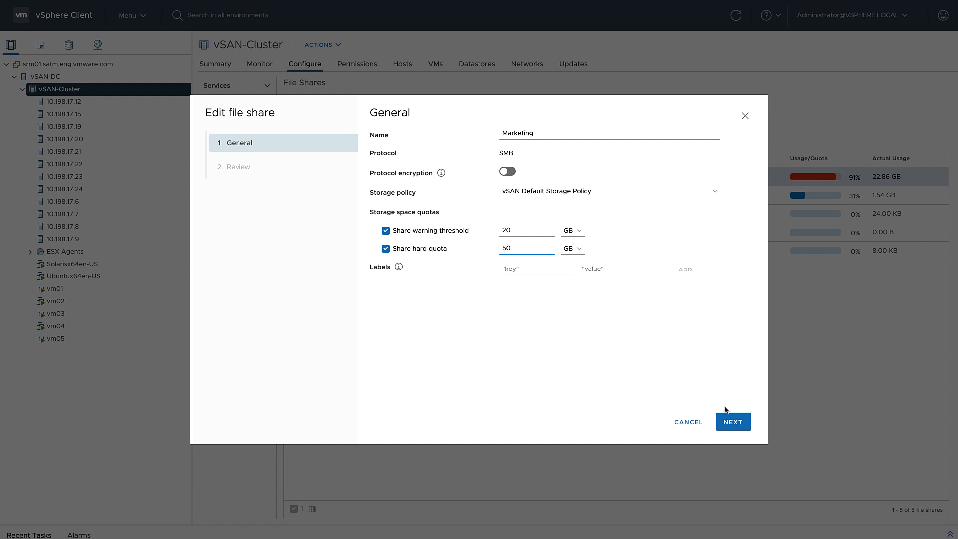